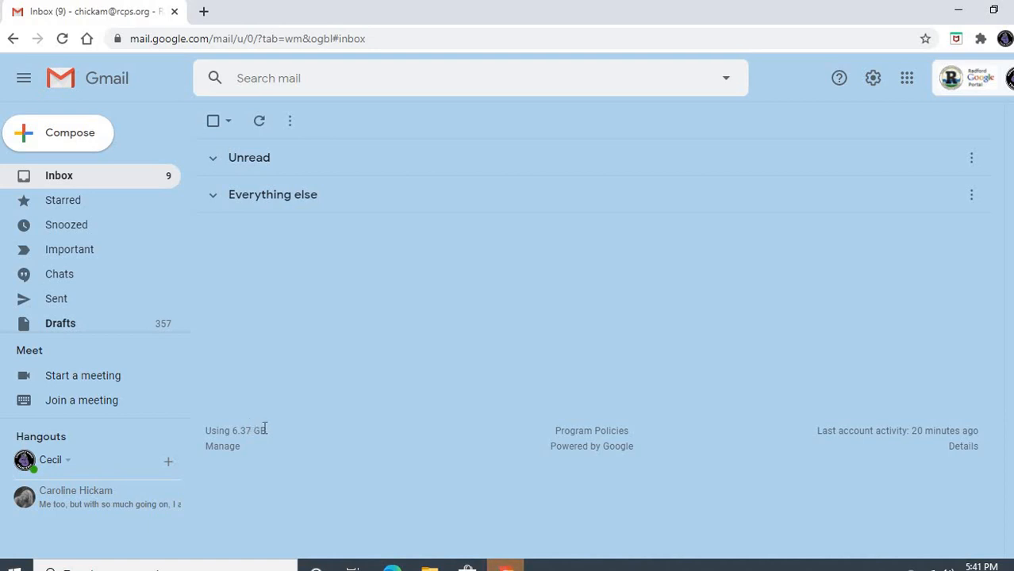
mouse_move(263, 428)
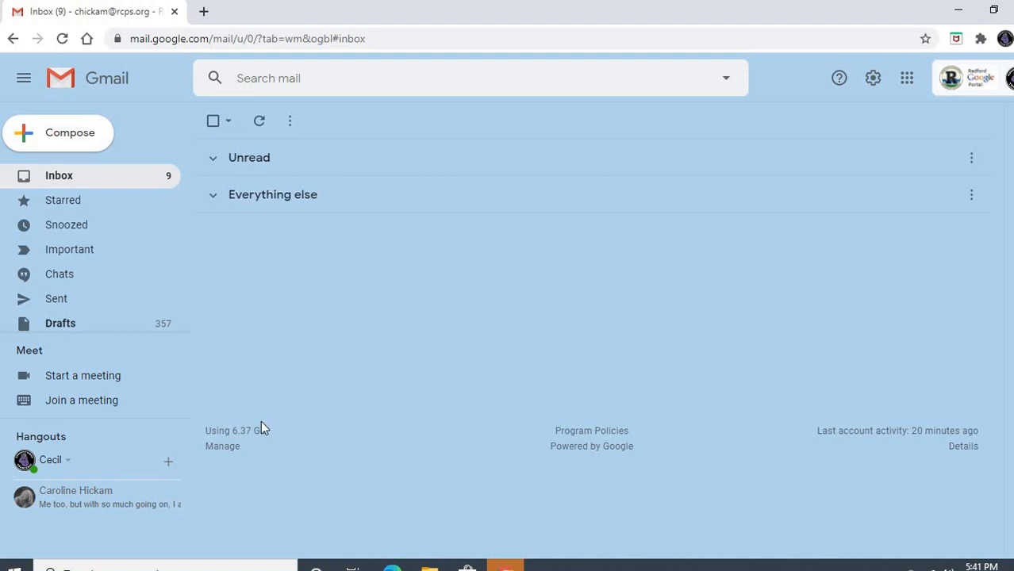
mouse_move(233, 365)
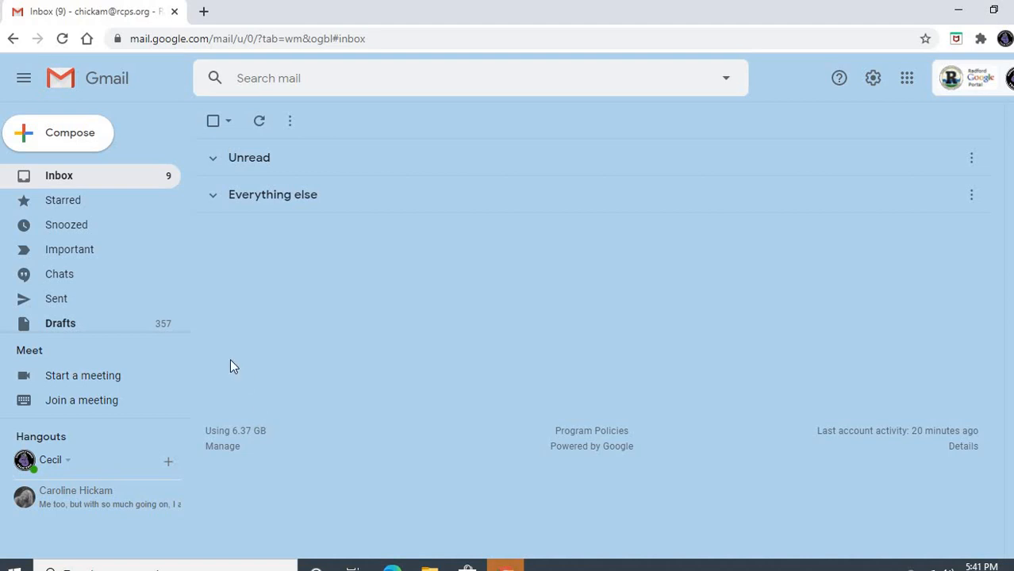
mouse_move(793, 111)
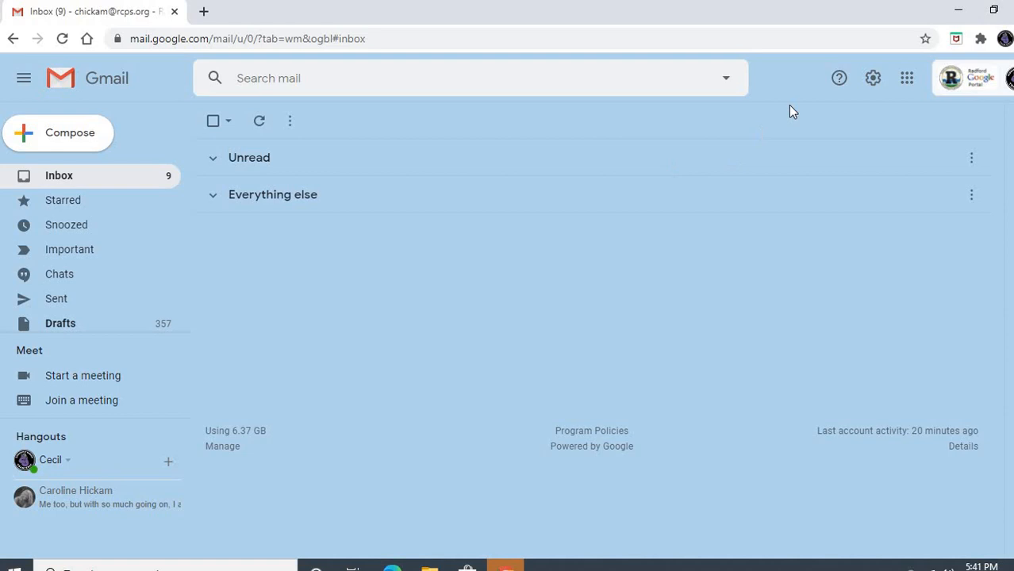
mouse_move(908, 78)
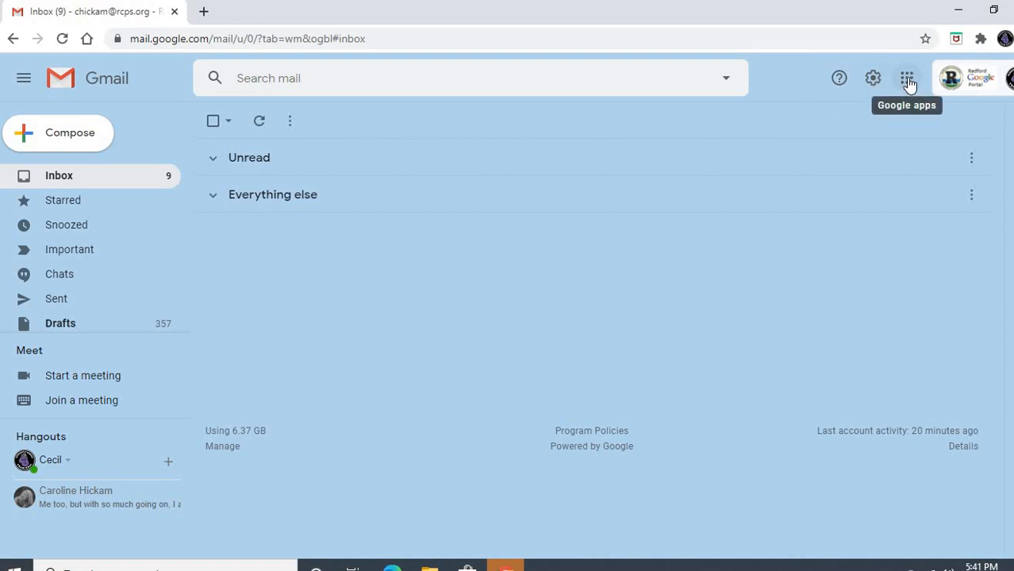
- Launch Google Sheets from Gmail's Google apps grid
click(906, 78)
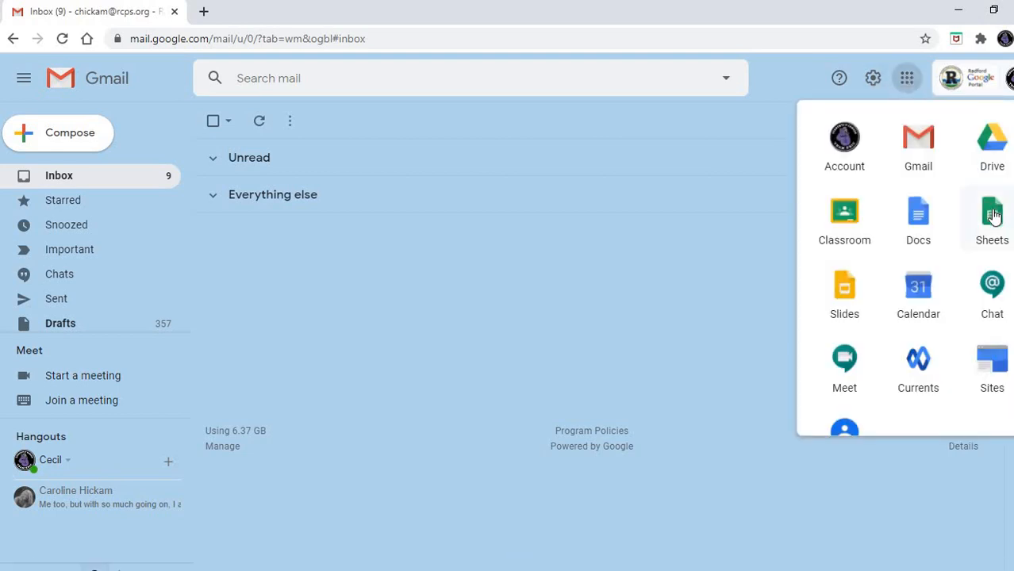
click(992, 214)
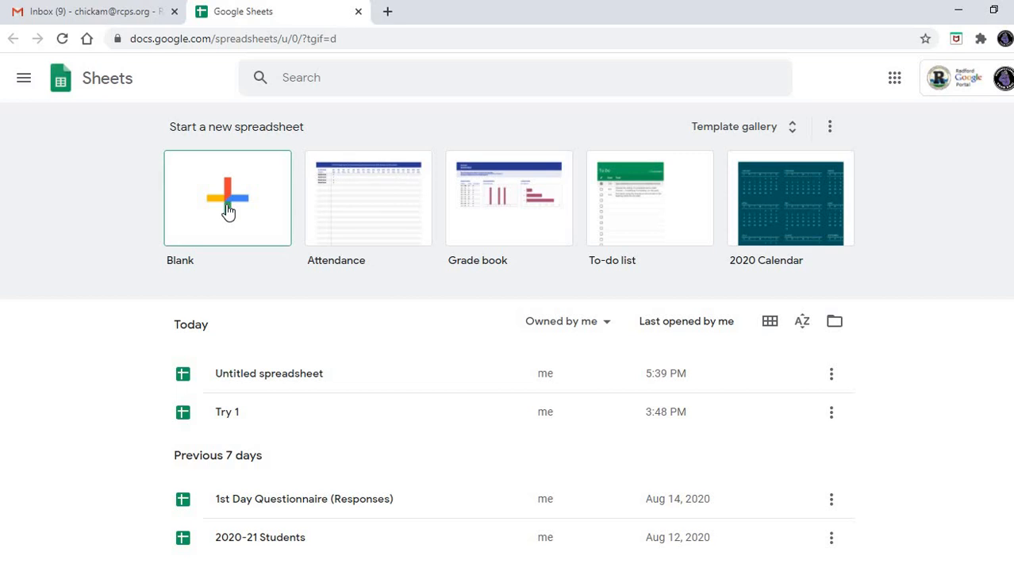
mouse_move(235, 219)
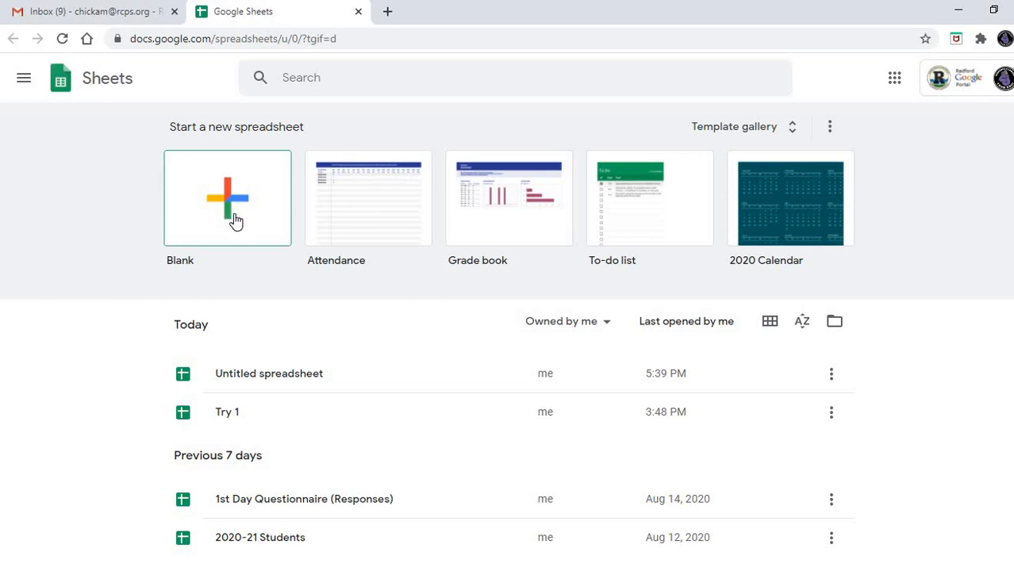
mouse_move(268, 373)
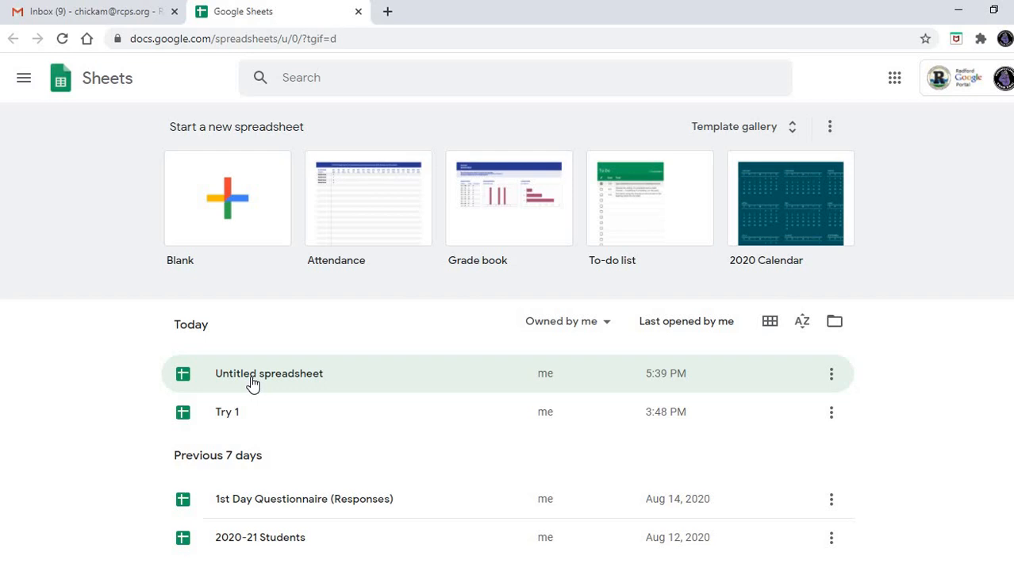
- Open the Untitled spreadsheet from the recent list and zoom it to 150%
click(268, 373)
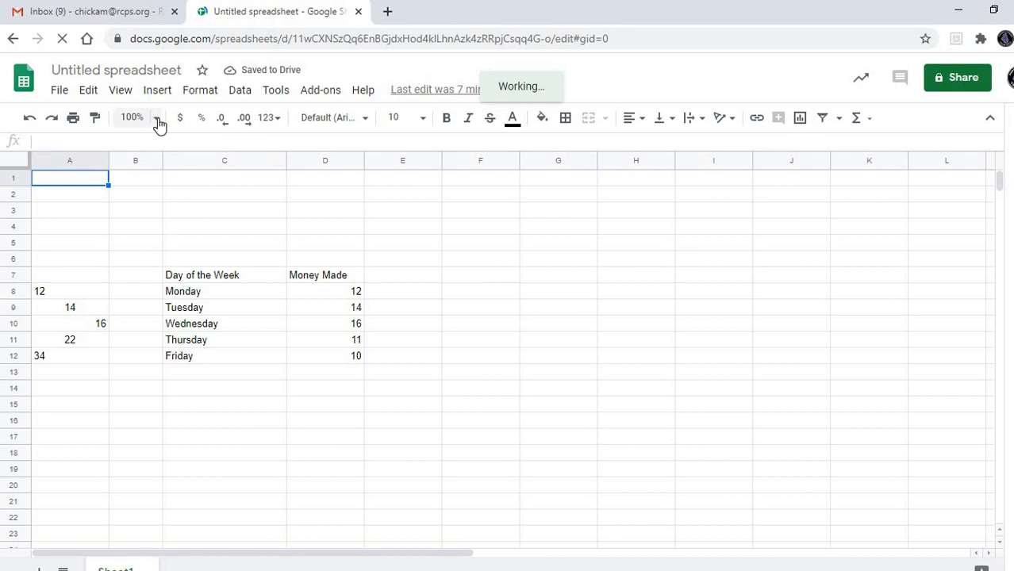
click(155, 117)
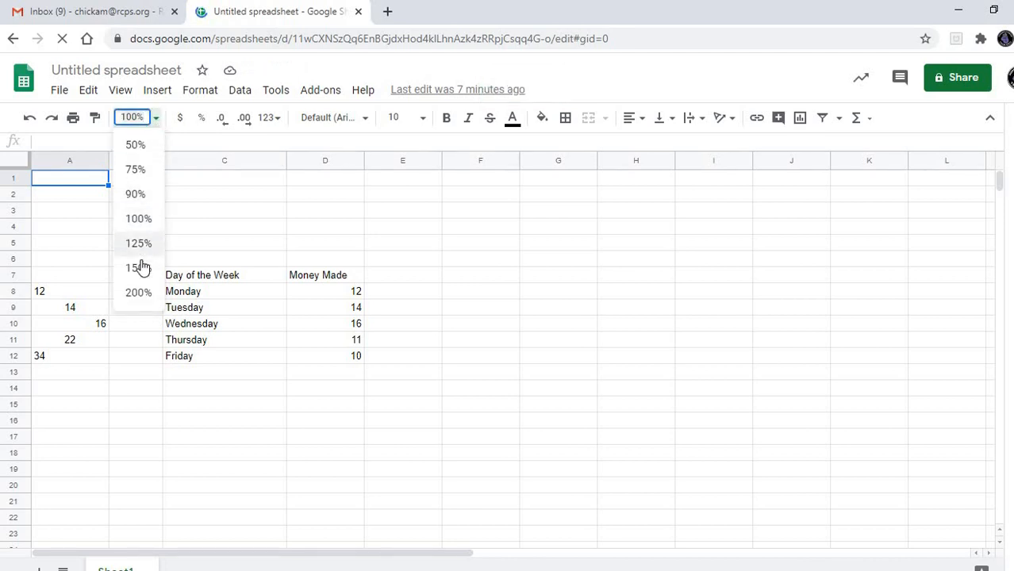
click(138, 267)
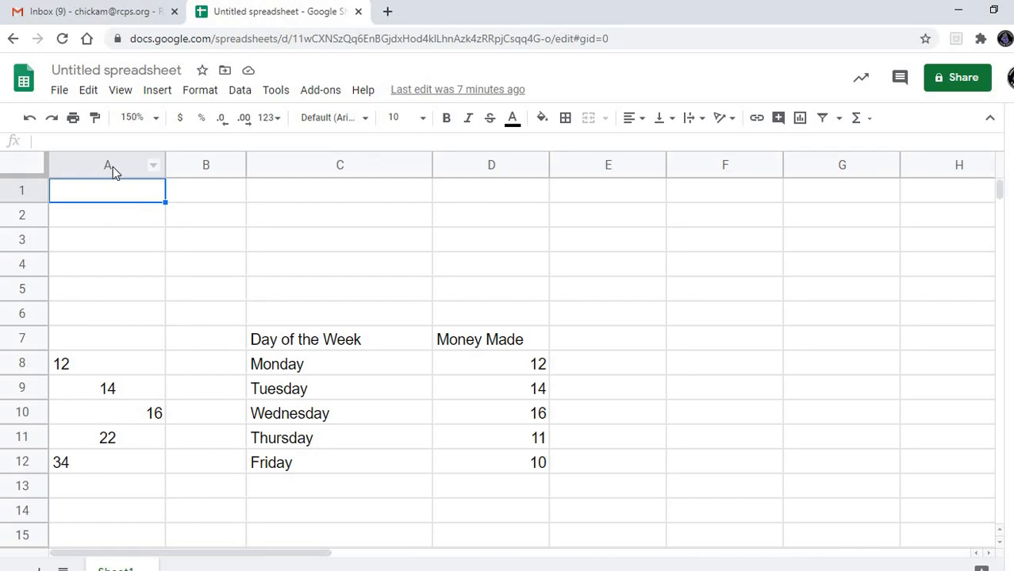
mouse_move(104, 441)
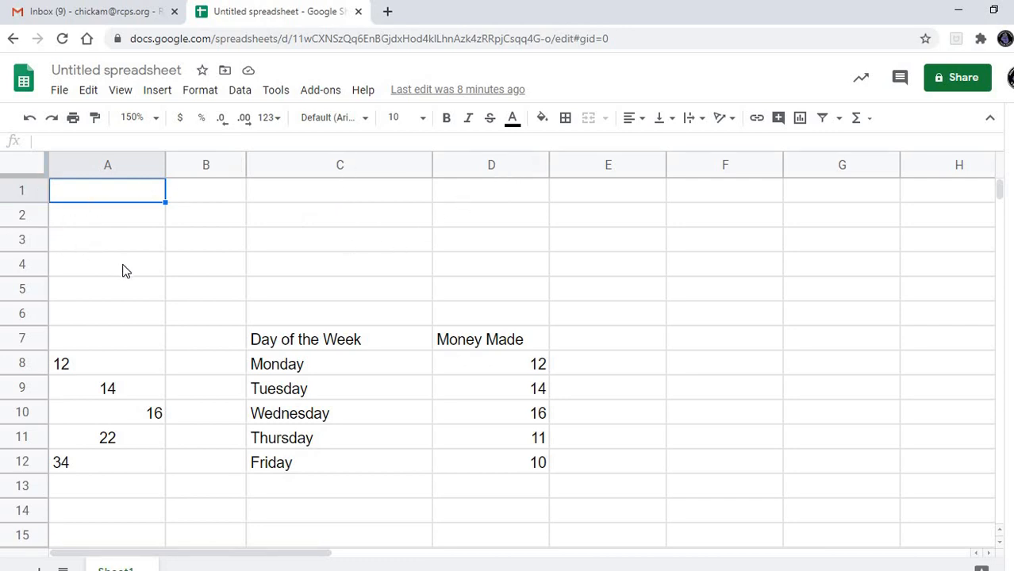
mouse_move(146, 354)
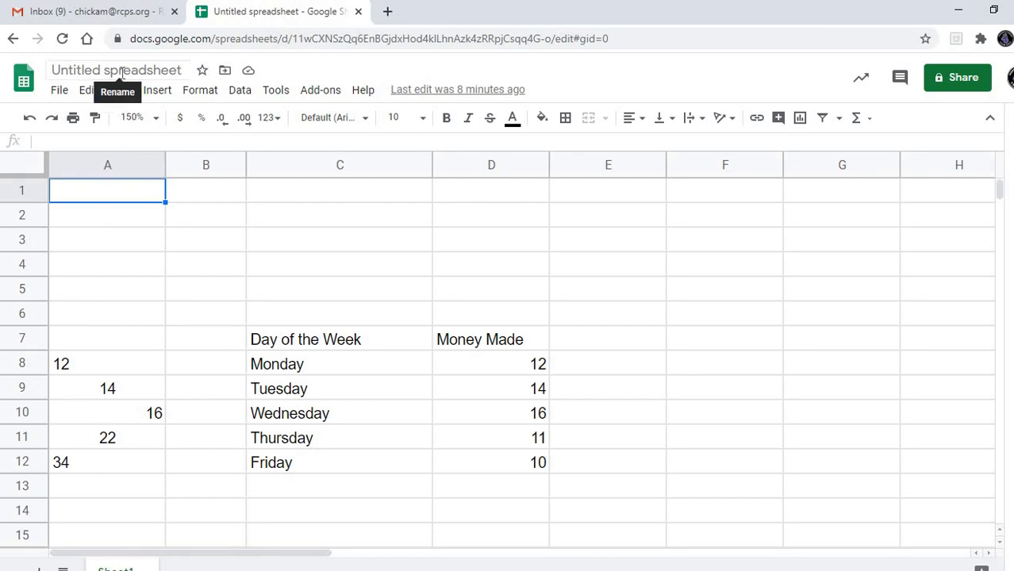
- Rename the spreadsheet title to 'Hickam Worksheet 1'
click(116, 70)
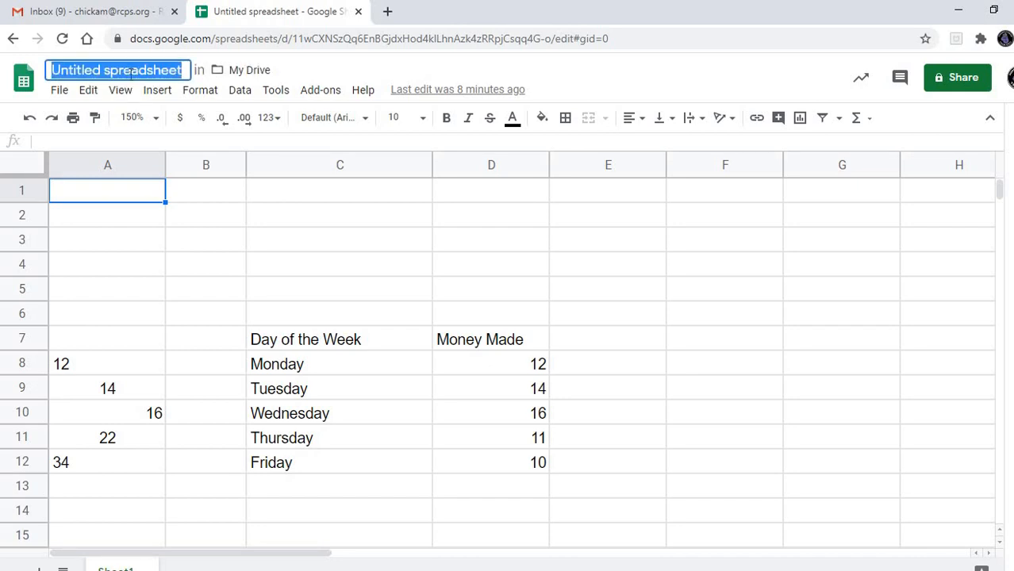
text(Hickam)
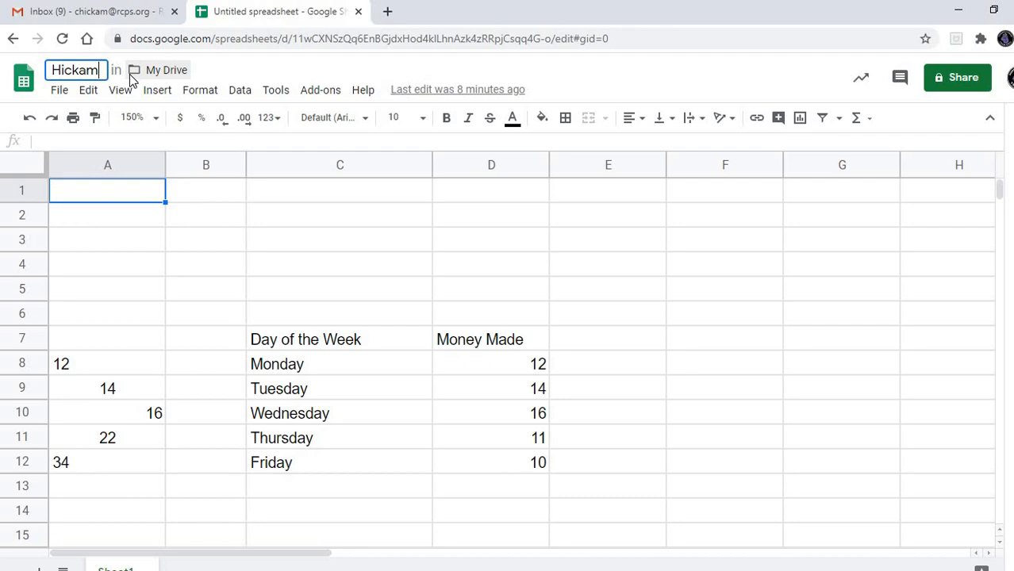
text(W)
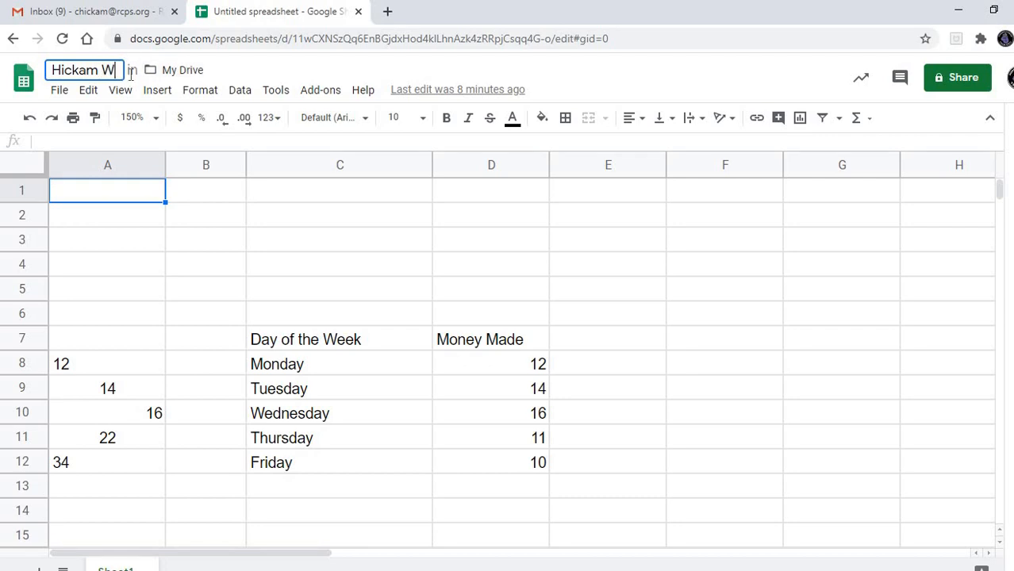
text(orksheet 1)
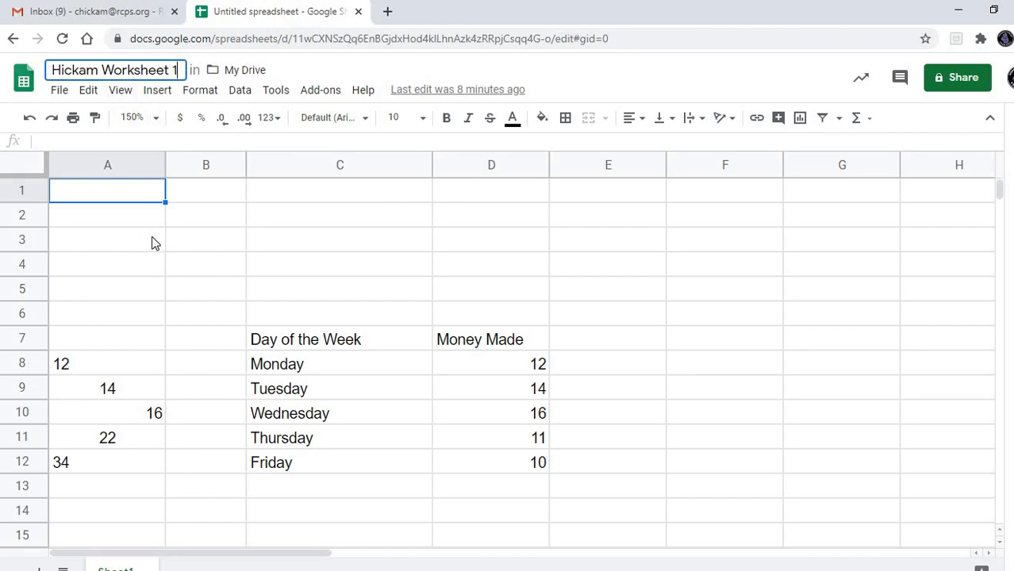
click(108, 238)
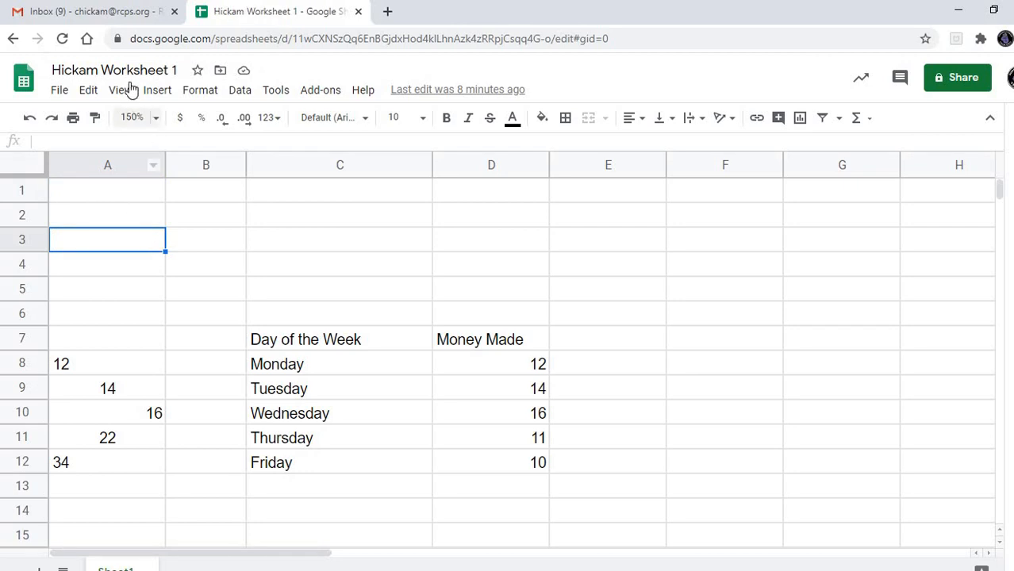
mouse_move(127, 327)
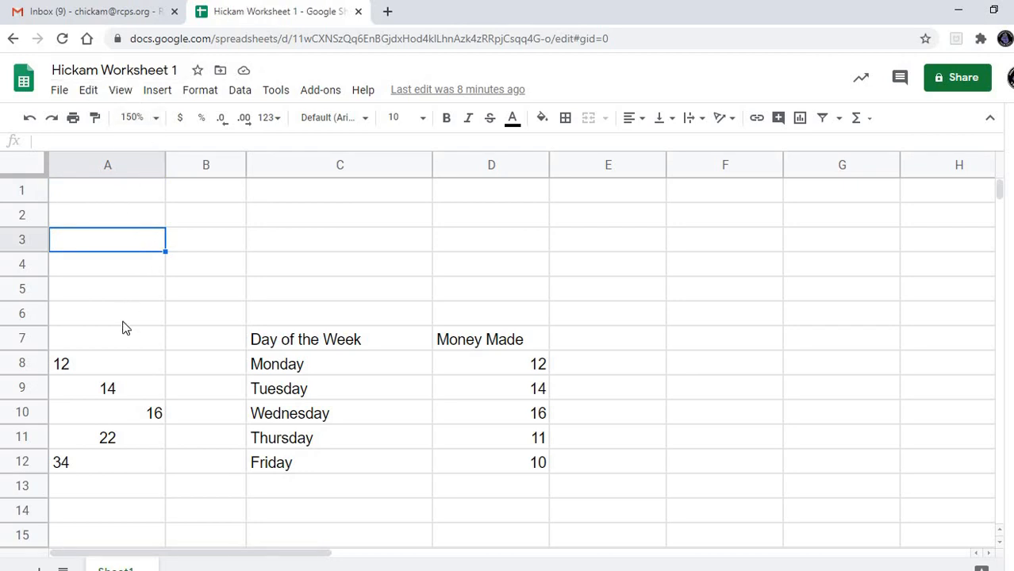
mouse_move(157, 365)
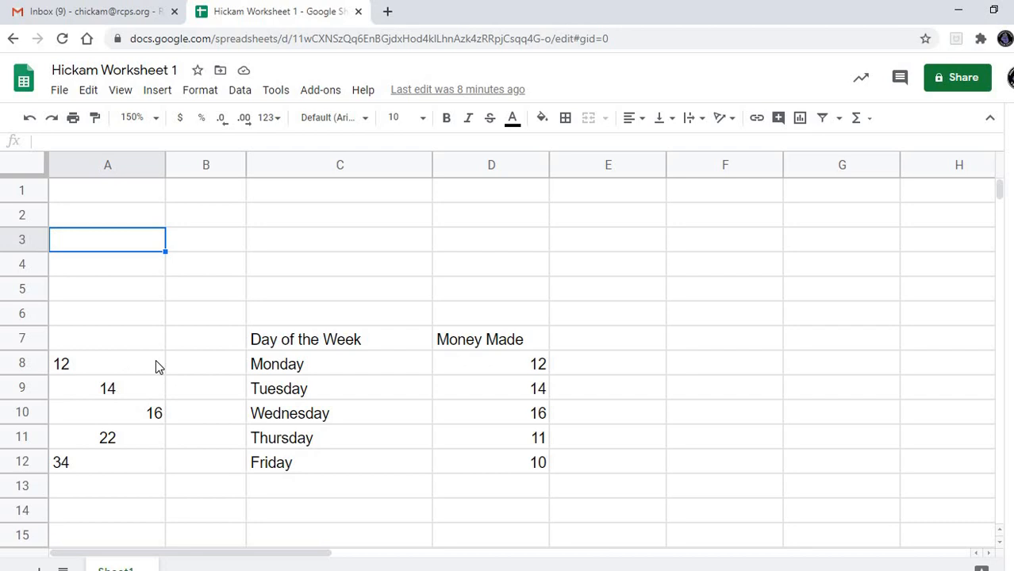
click(108, 363)
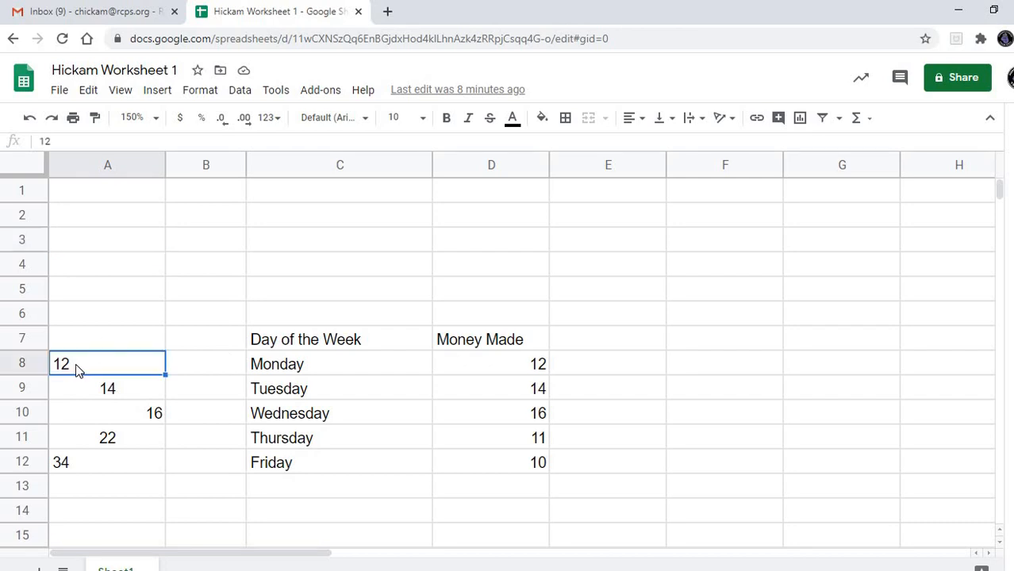
mouse_move(108, 169)
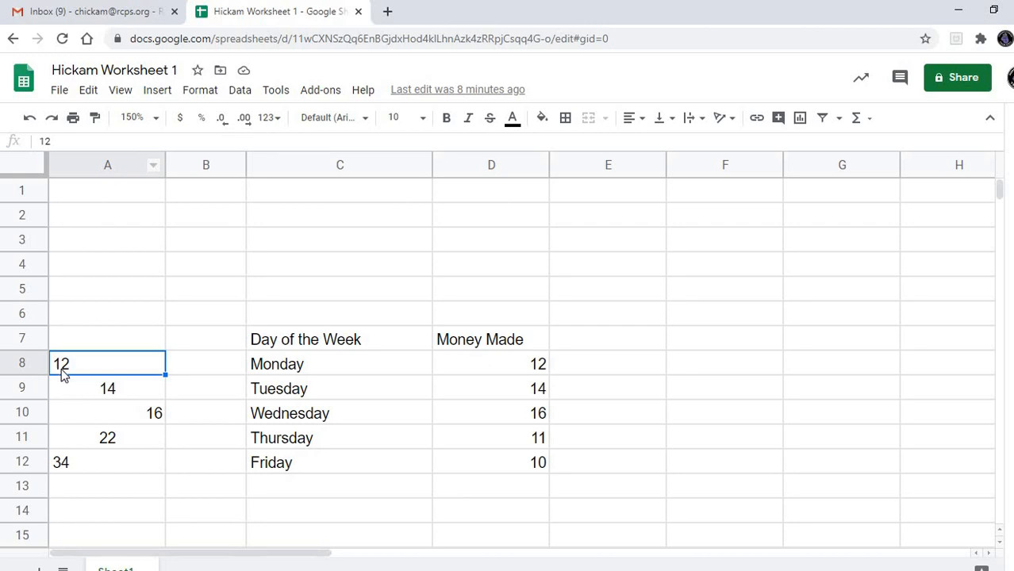
mouse_move(109, 363)
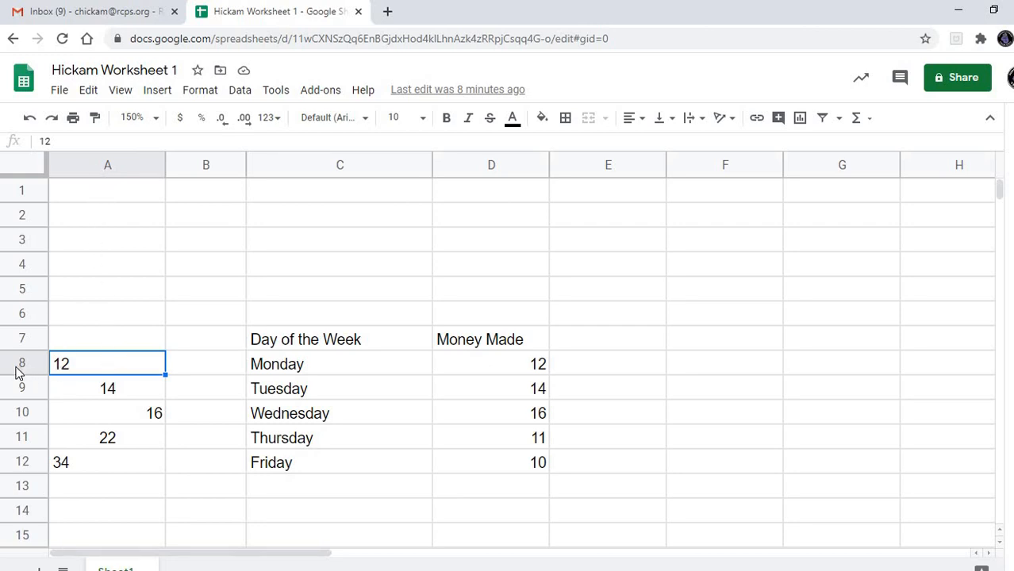
mouse_move(94, 374)
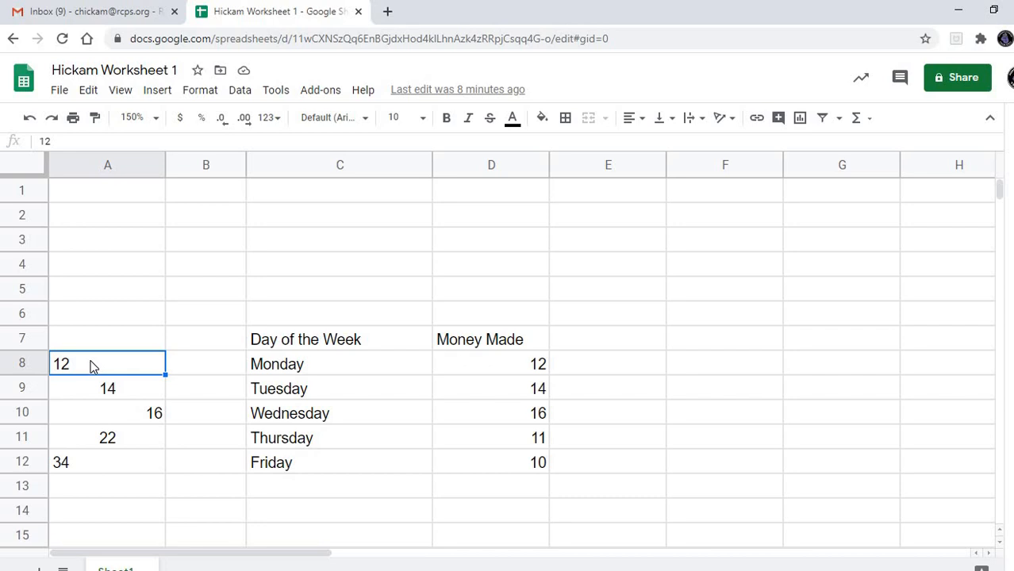
mouse_move(70, 368)
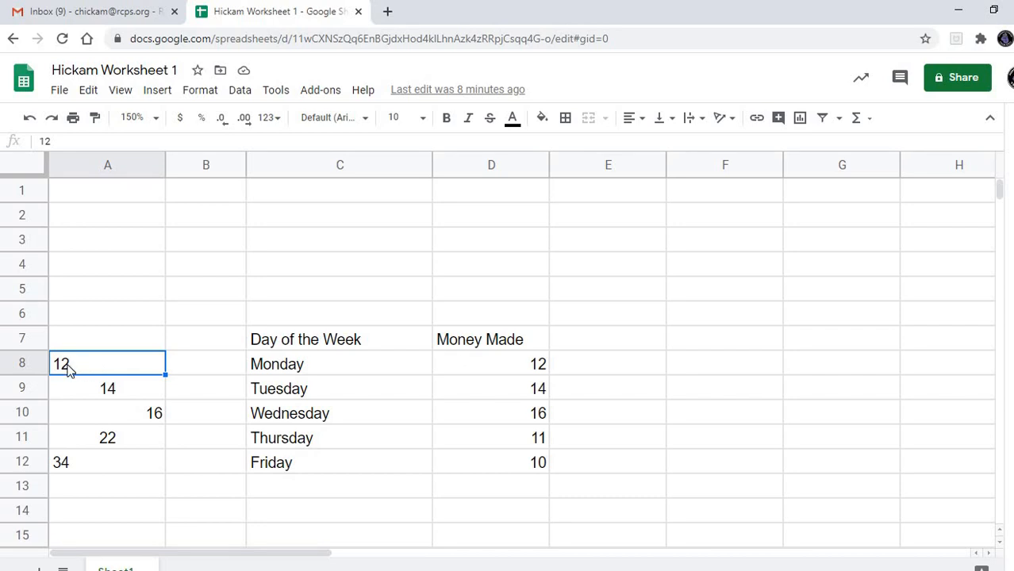
mouse_move(71, 397)
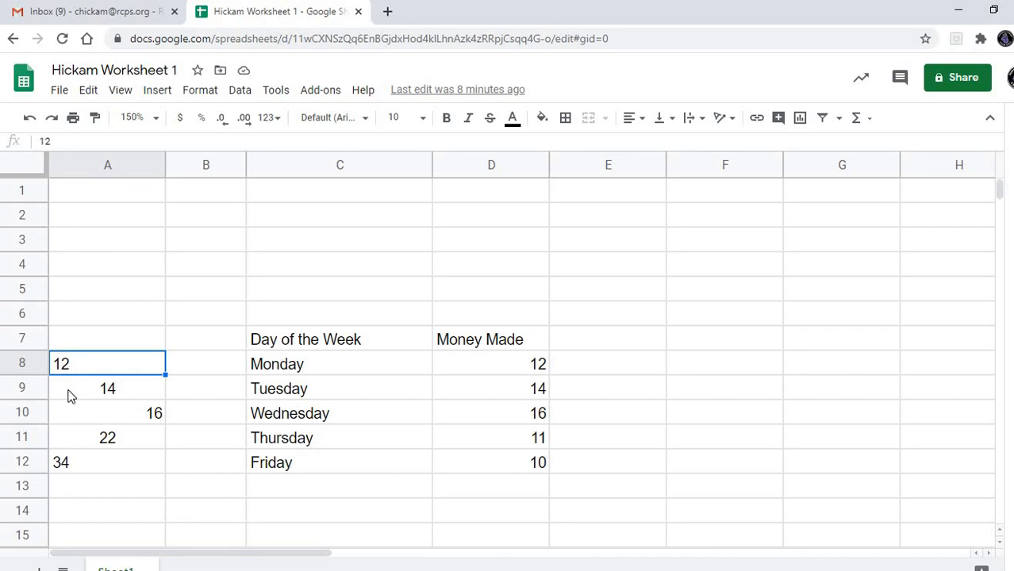
mouse_move(108, 399)
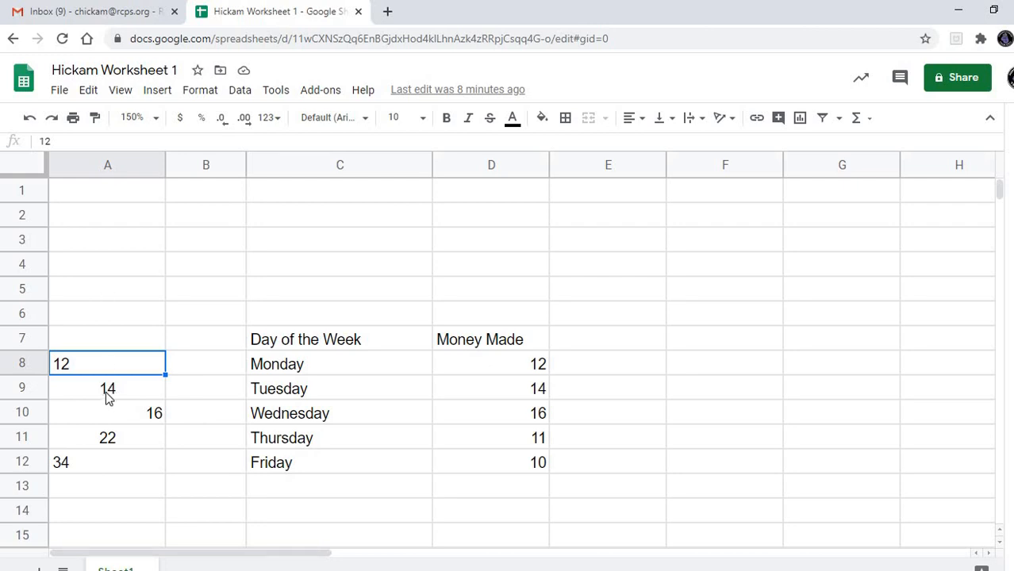
click(108, 413)
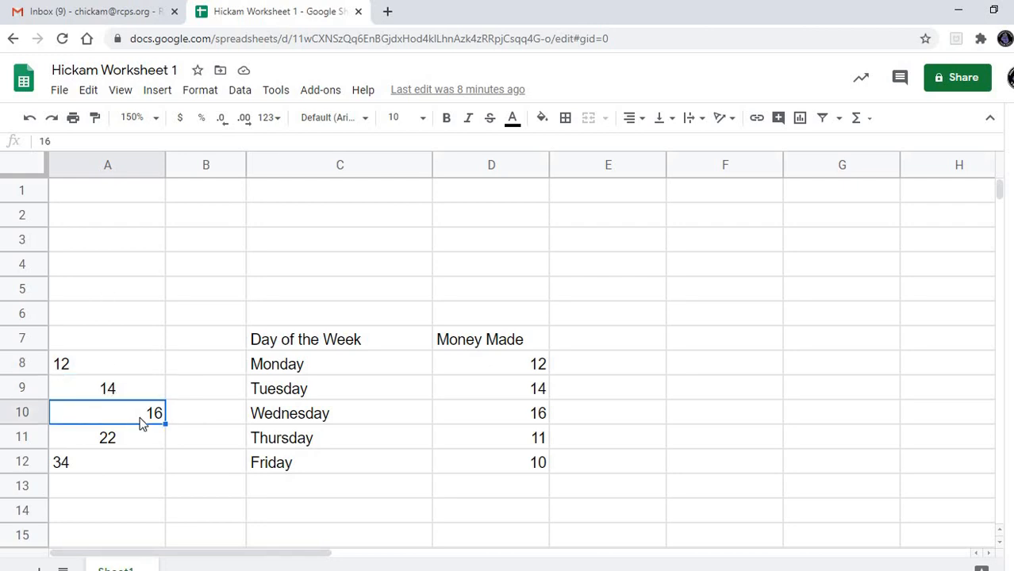
mouse_move(130, 394)
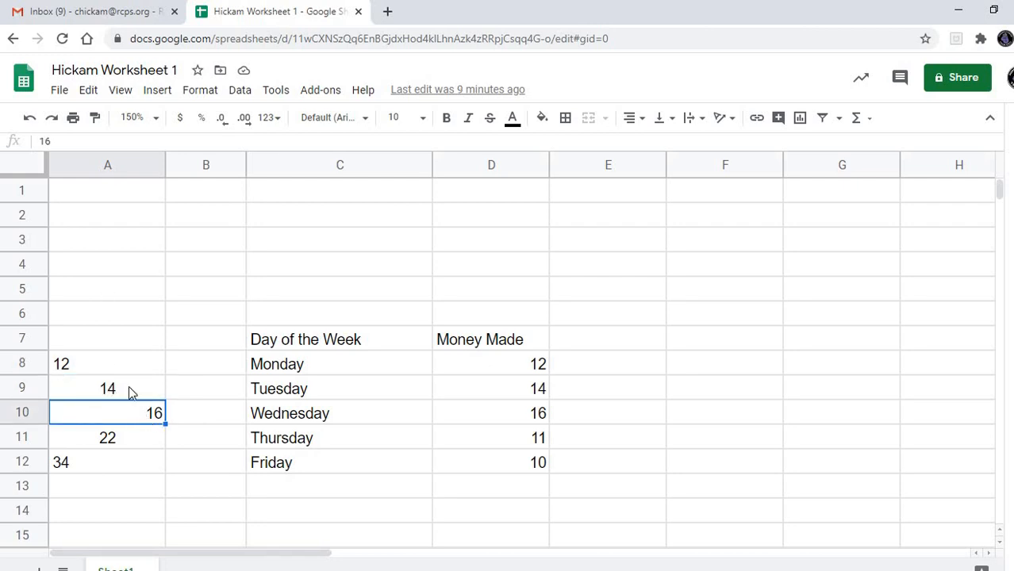
mouse_move(127, 371)
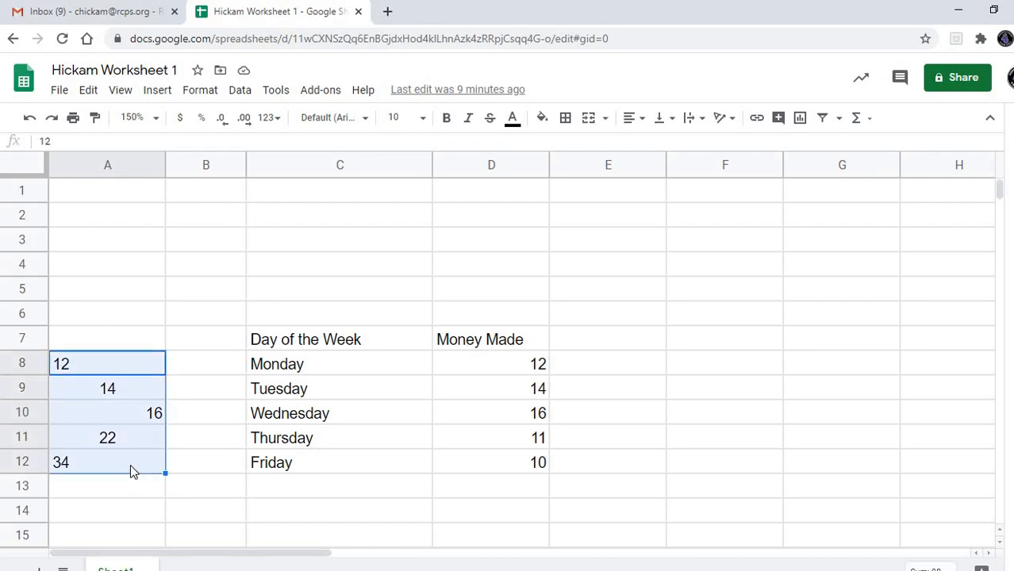
mouse_move(556, 175)
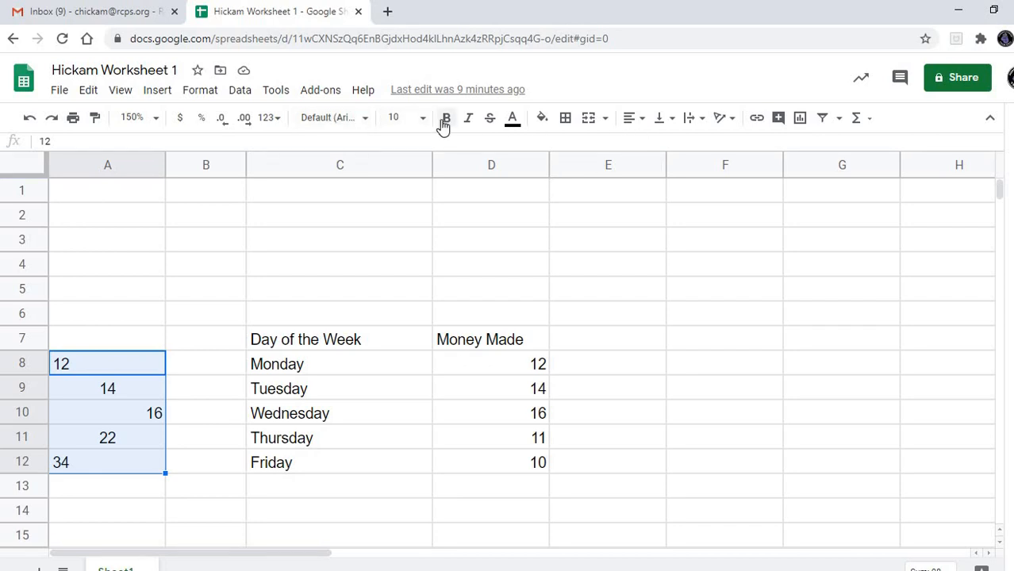
- Format the selected column A numbers as bold, font size 14, horizontally centered
click(446, 118)
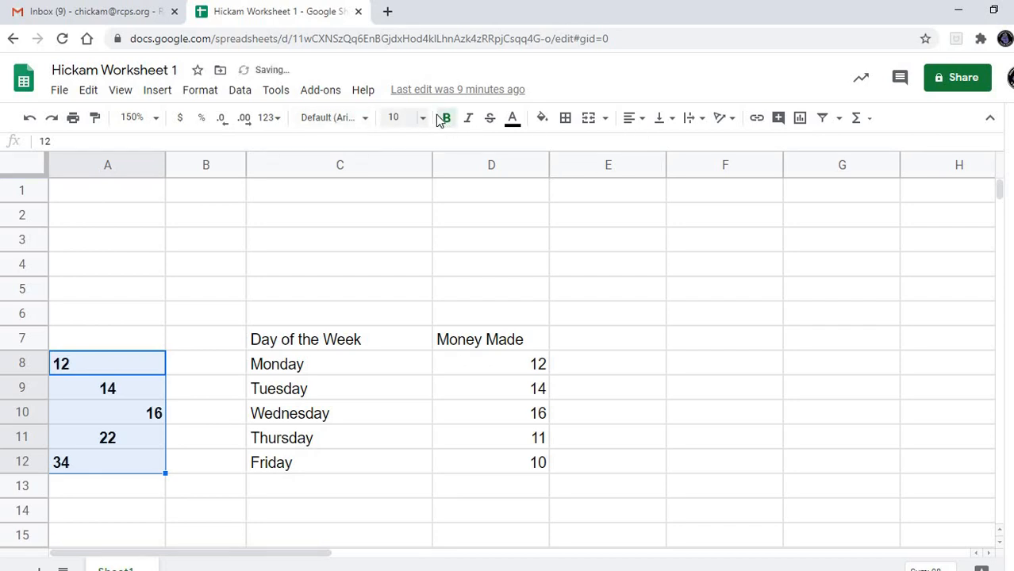
click(403, 117)
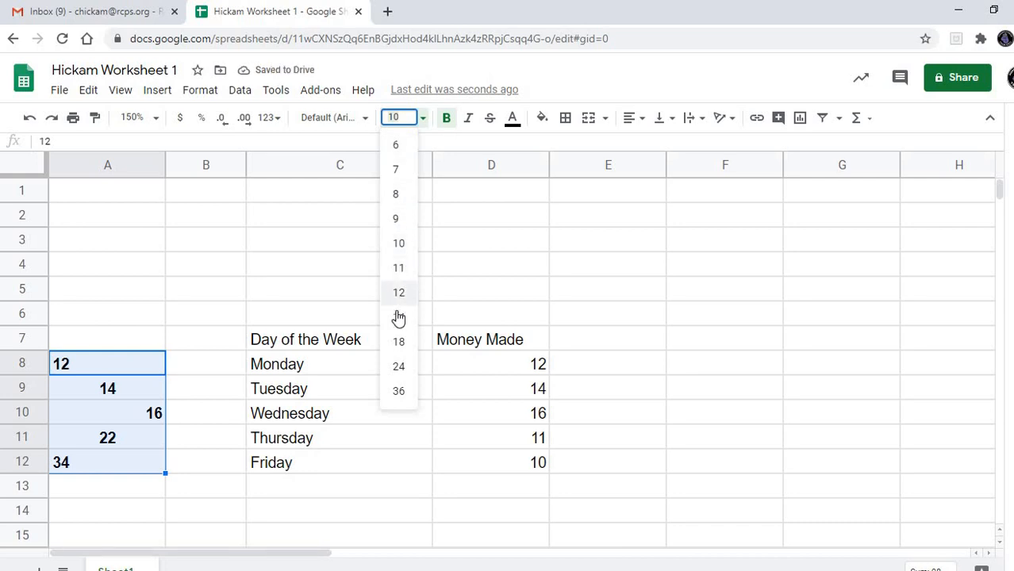
click(399, 316)
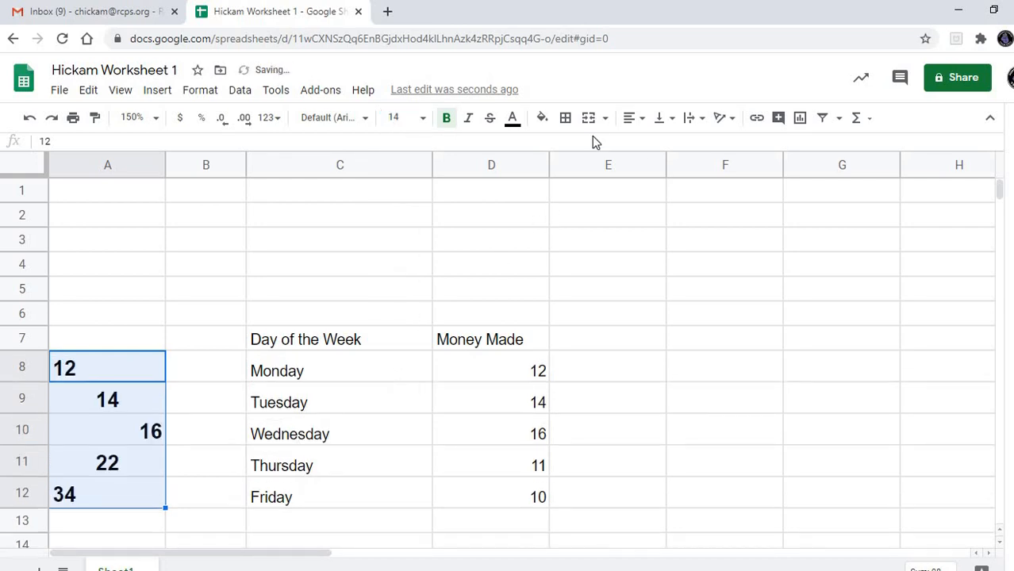
mouse_move(633, 118)
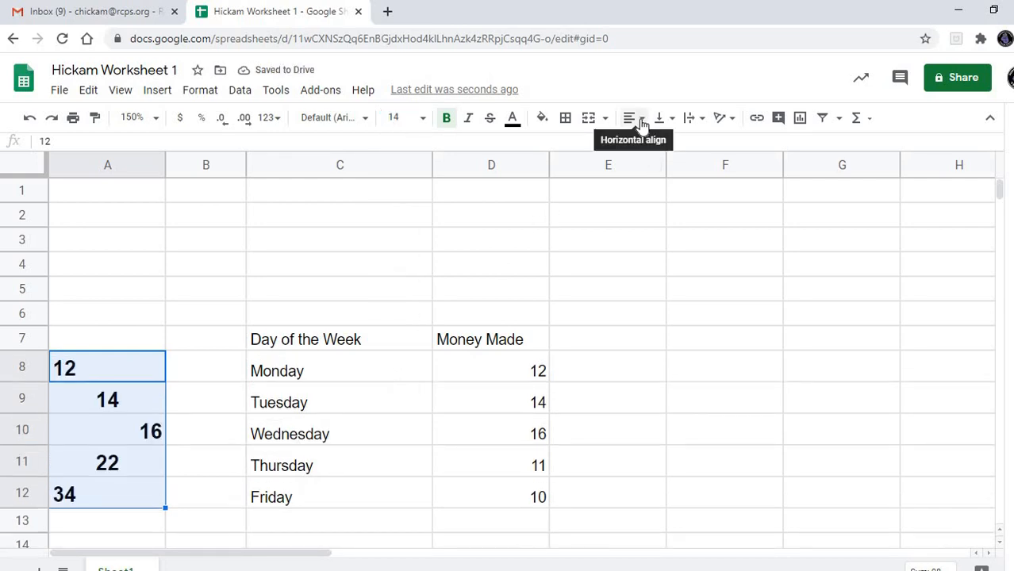
click(628, 117)
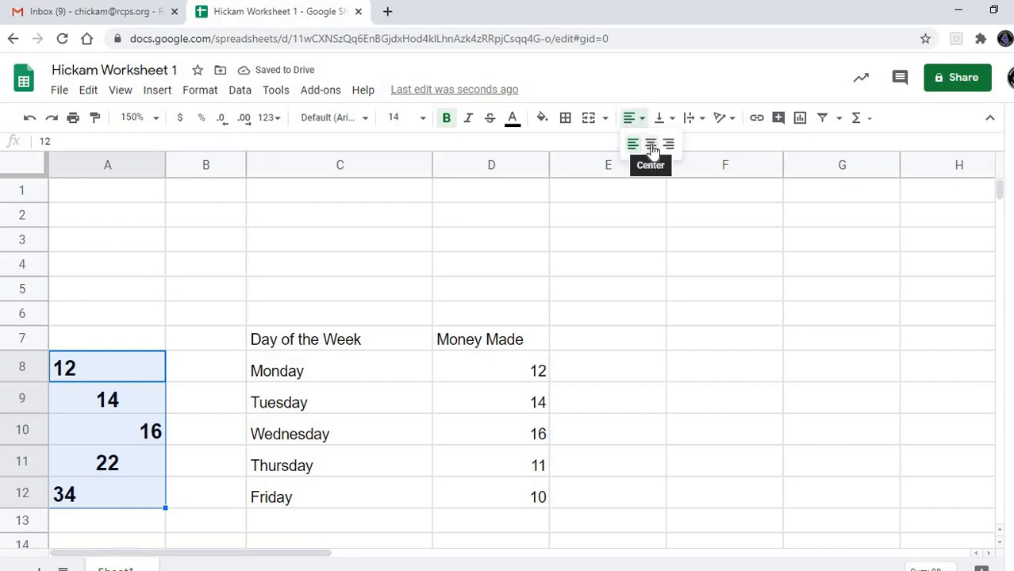
click(650, 145)
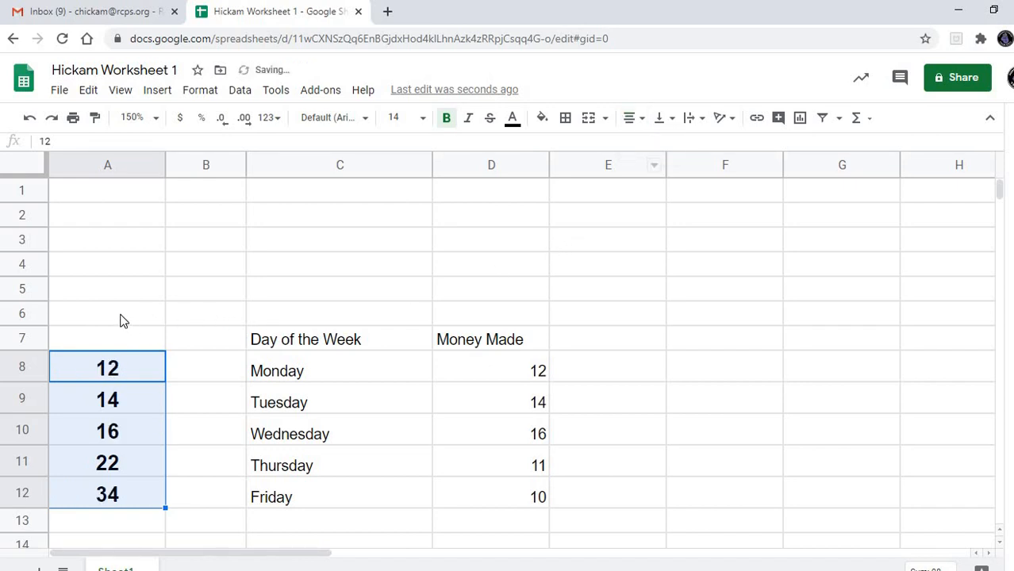
click(108, 313)
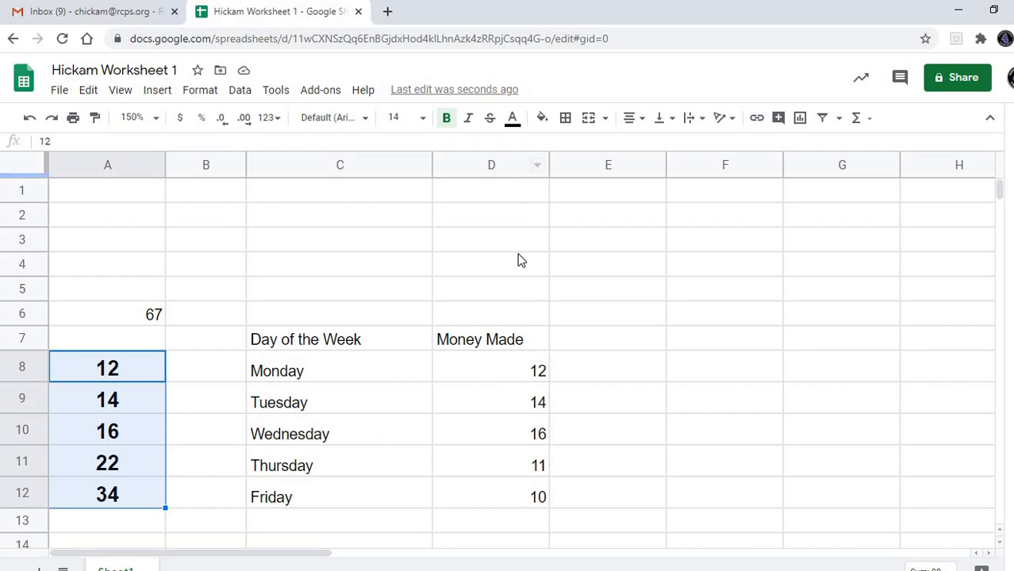
- Center all of column D's Money Made values, then select cell D6
click(492, 163)
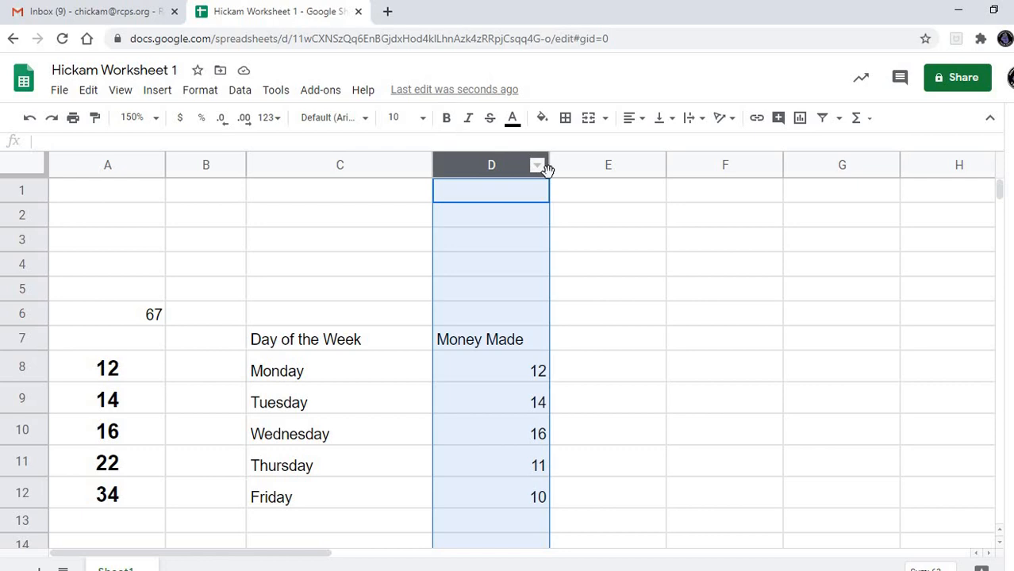
click(628, 118)
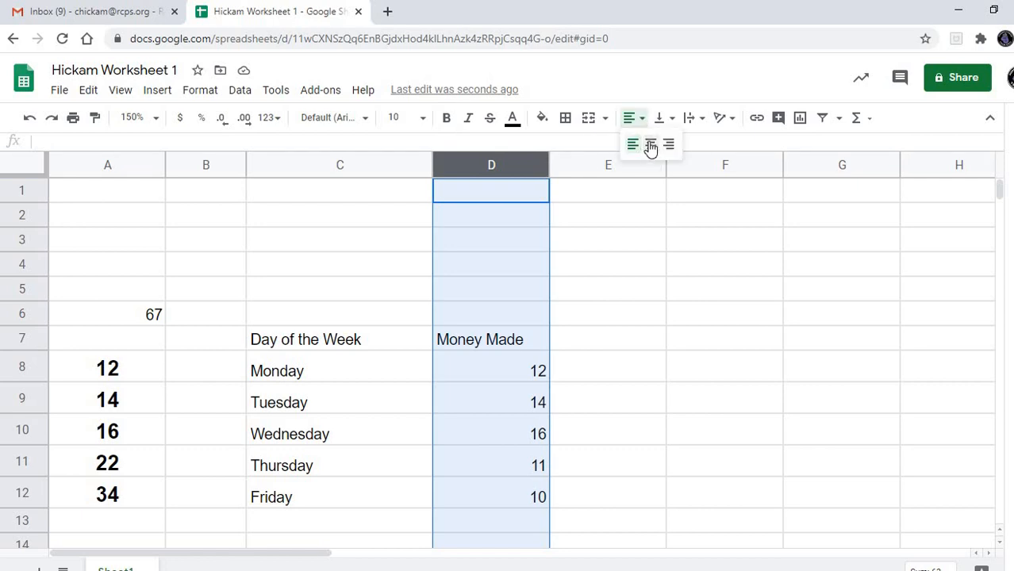
click(651, 146)
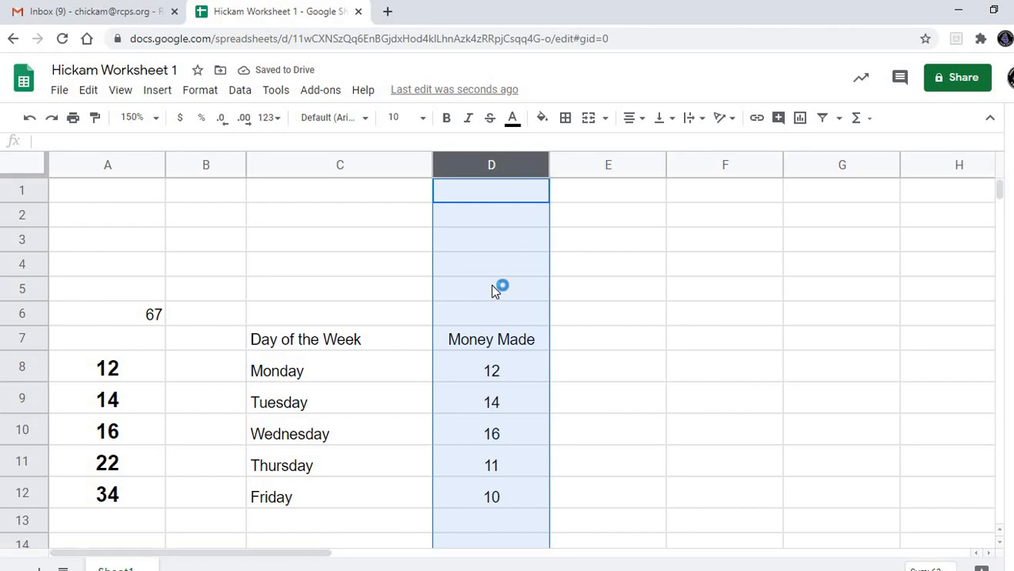
click(492, 288)
text(78)
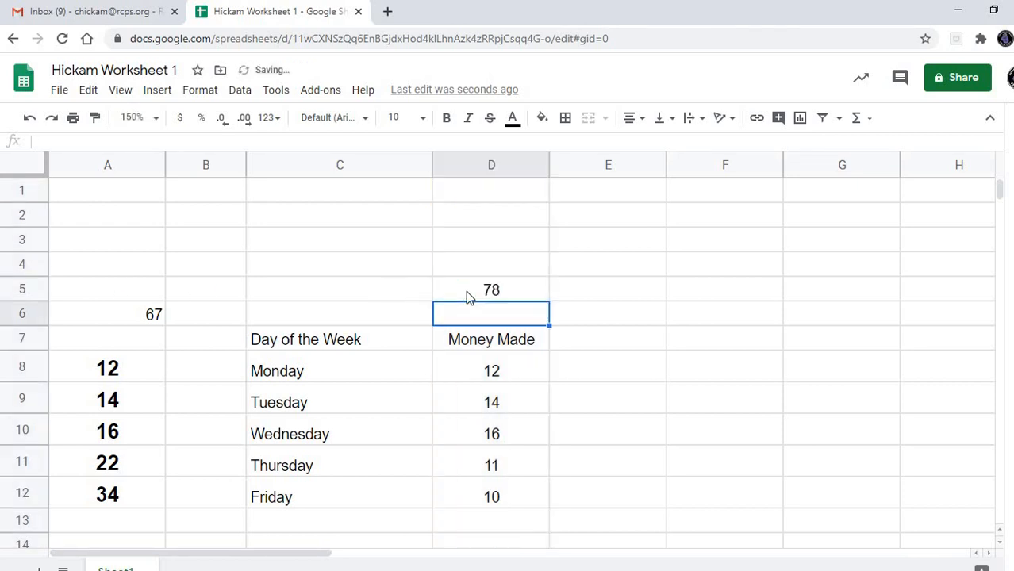
mouse_move(483, 289)
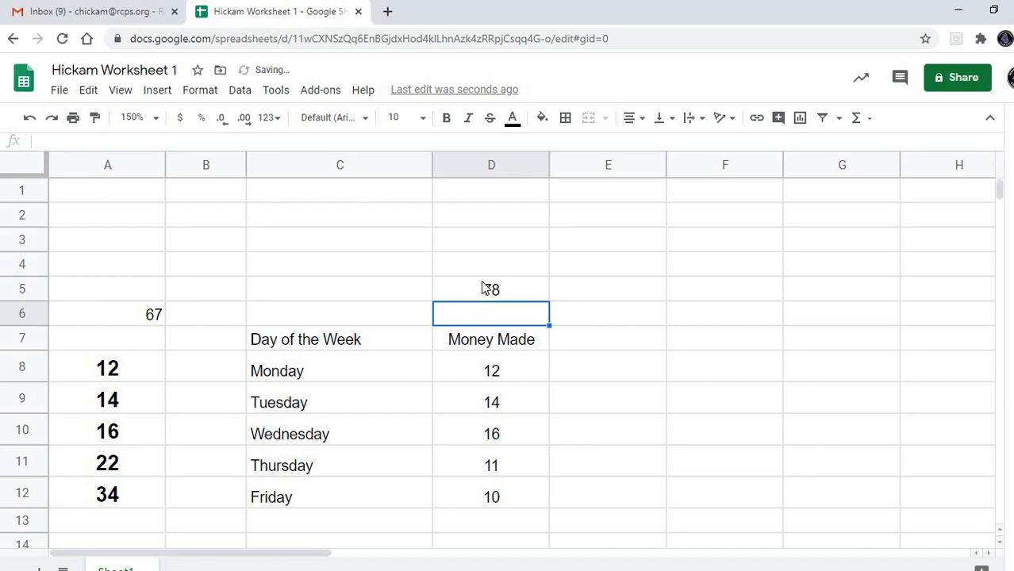
mouse_move(511, 263)
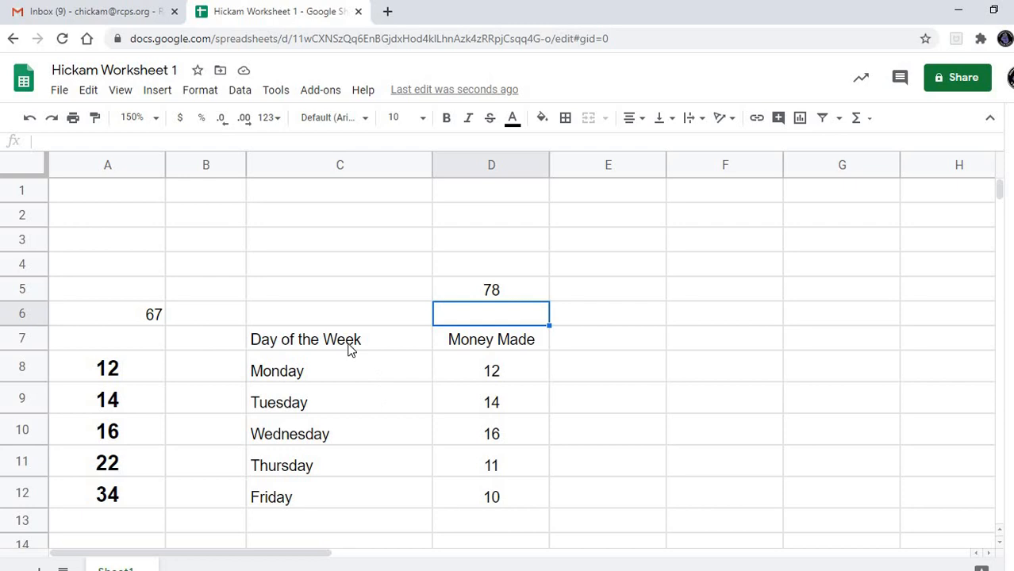
mouse_move(355, 393)
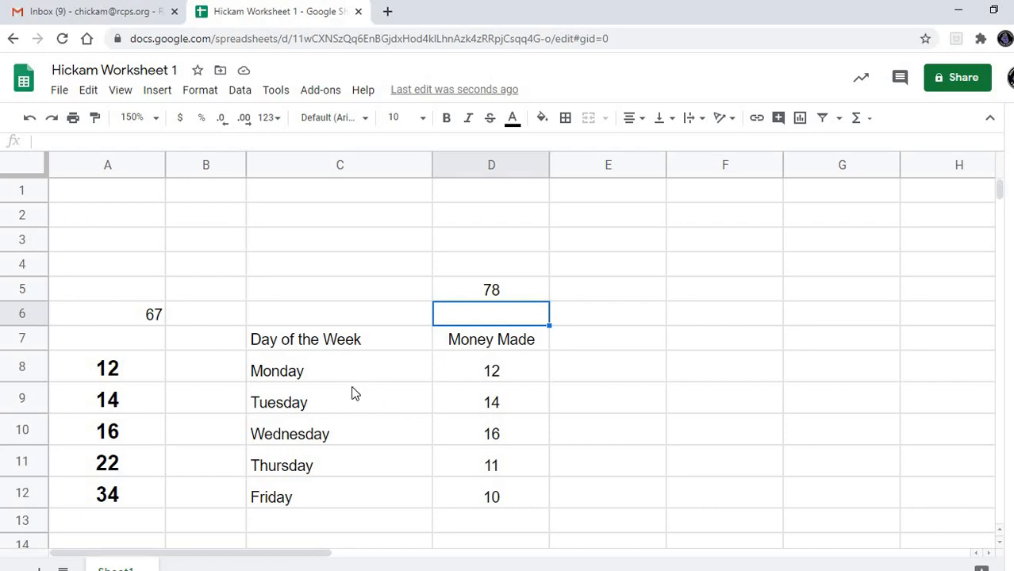
mouse_move(451, 362)
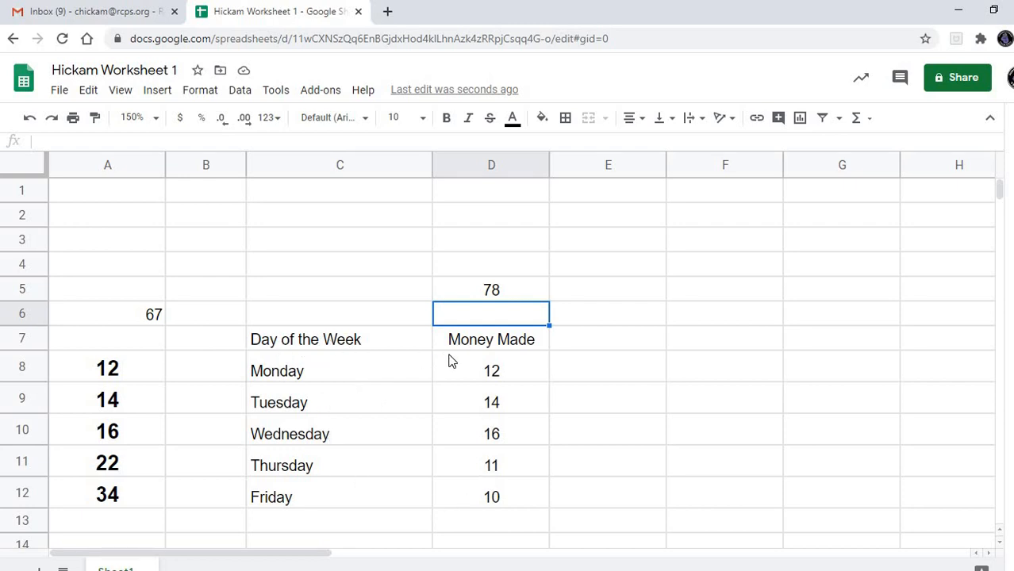
mouse_move(380, 349)
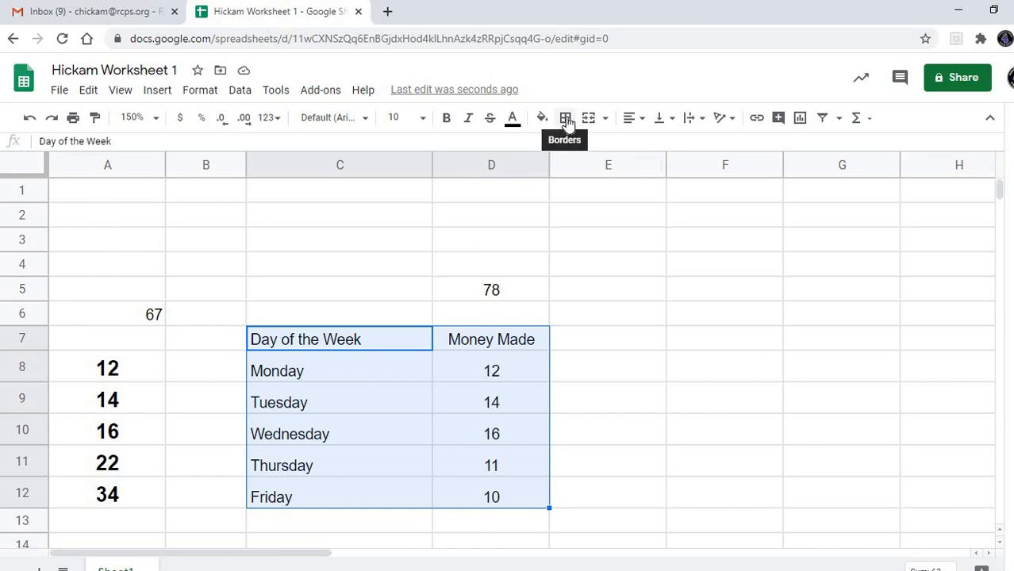
- Apply All borders to the selected Day of the Week / Money Made table
click(565, 117)
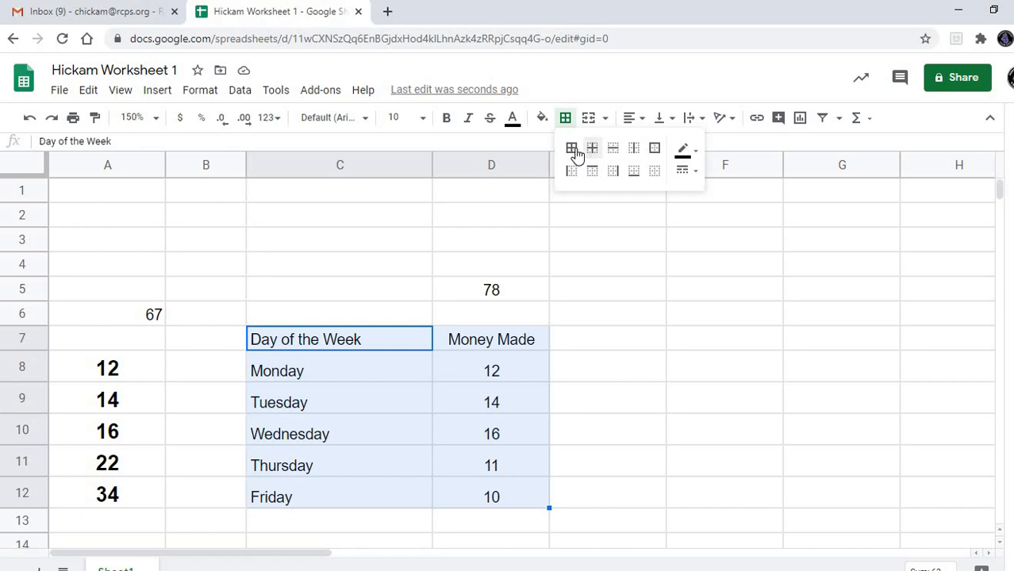
mouse_move(571, 148)
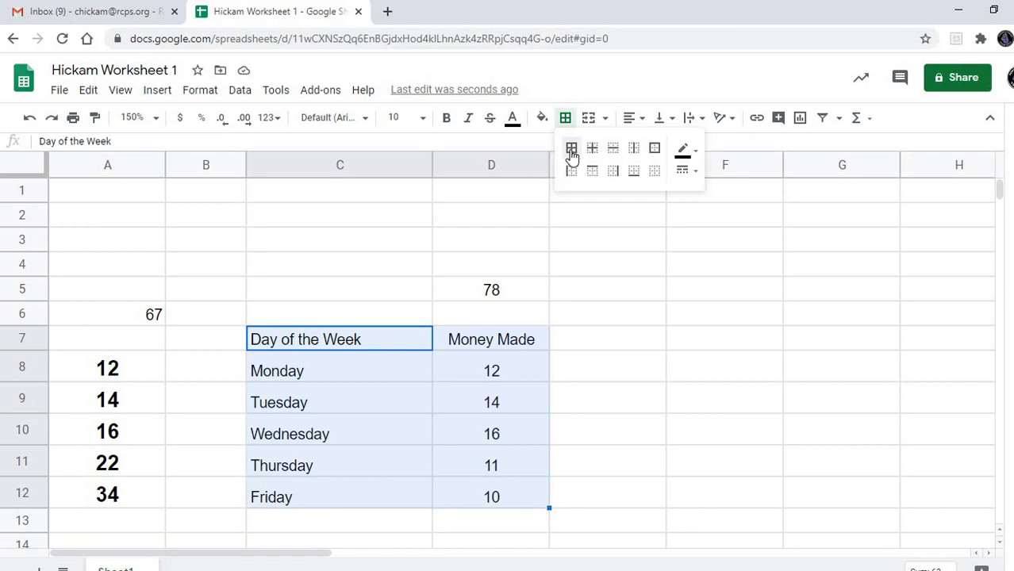
click(571, 148)
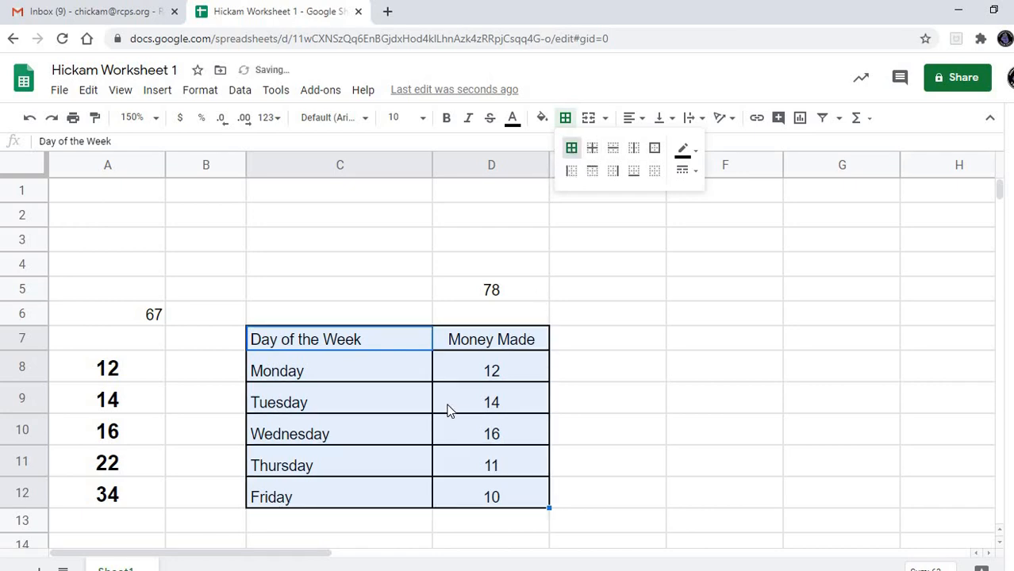
click(340, 403)
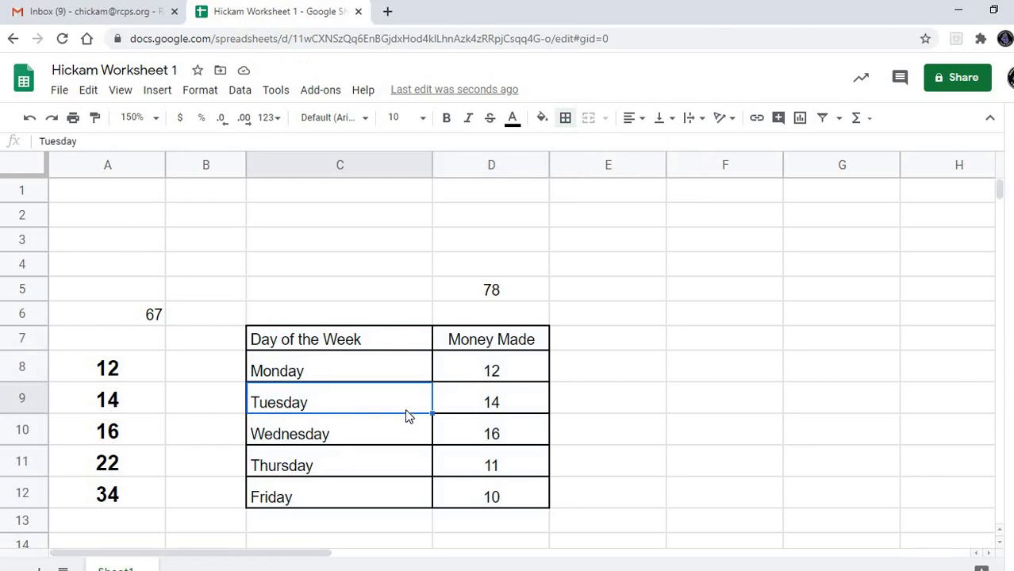
mouse_move(273, 273)
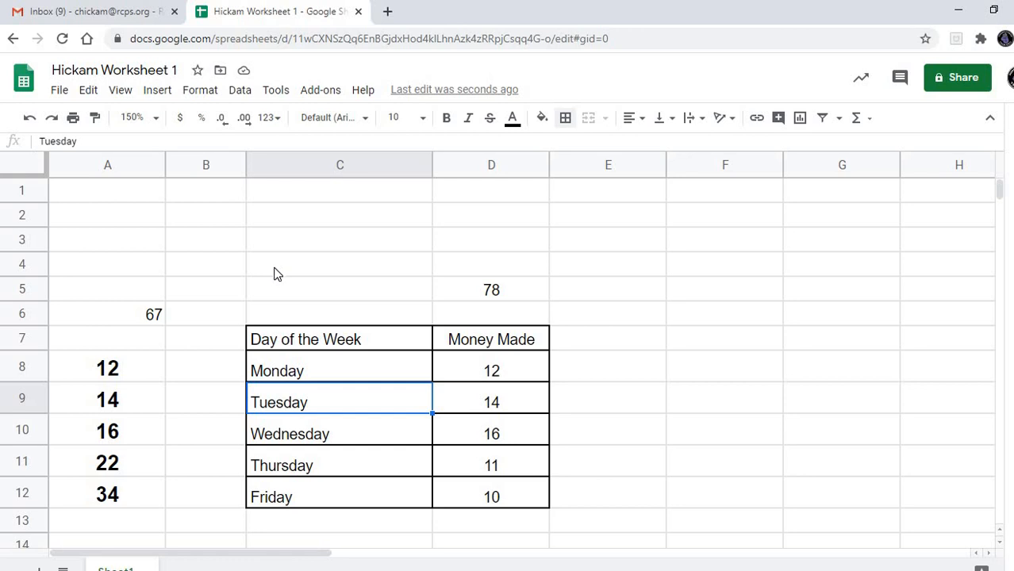
mouse_move(296, 295)
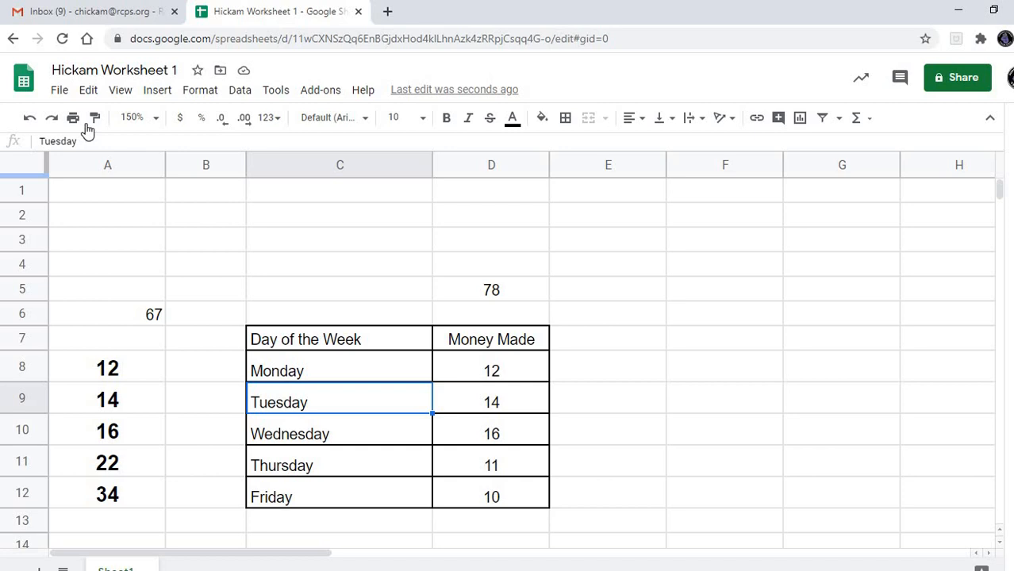
- Make a copy named 'Copy of Hickam Worksheet 1' in My Drive via File > Make a copy
click(58, 89)
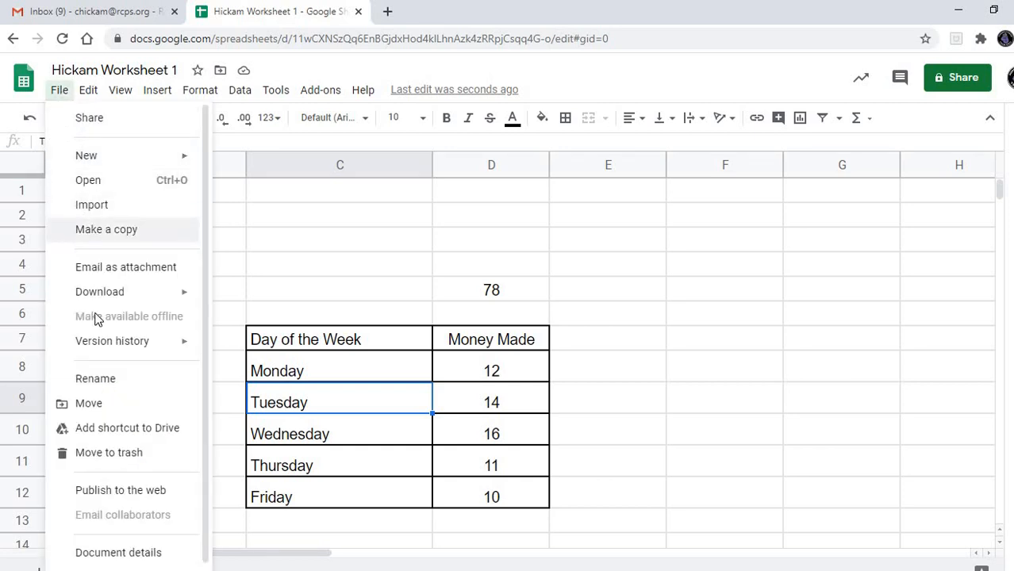
mouse_move(118, 339)
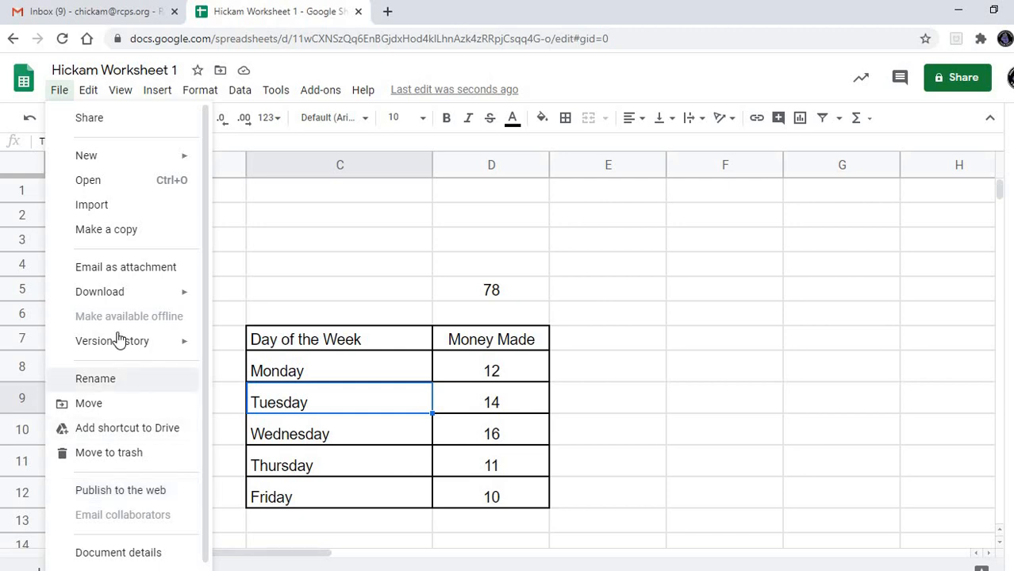
mouse_move(104, 229)
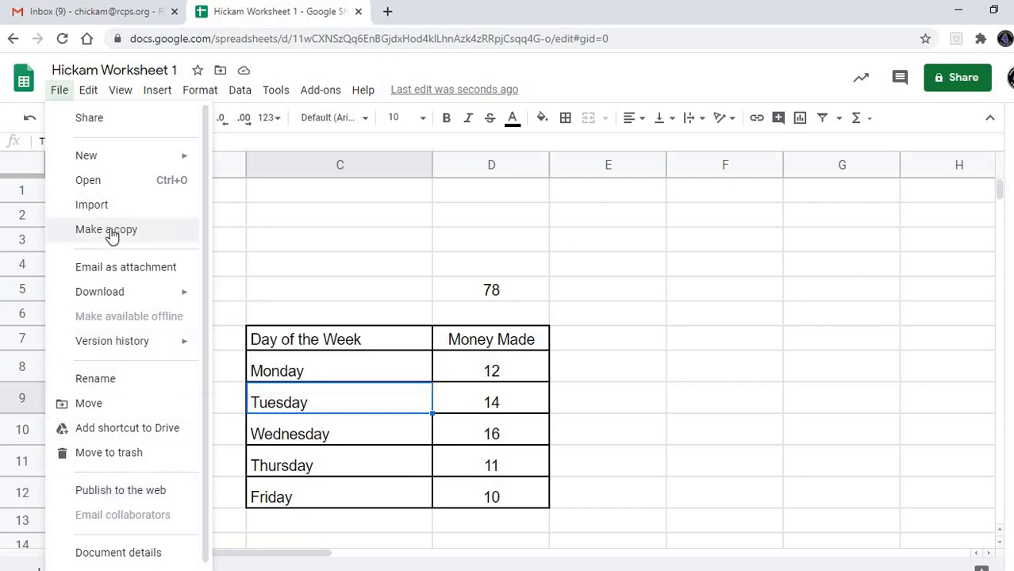
click(105, 228)
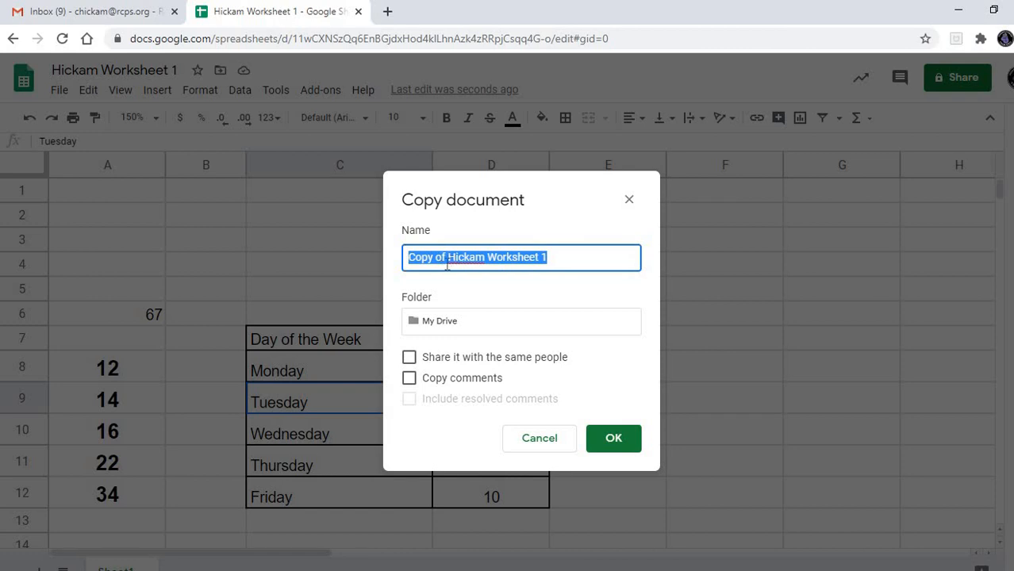
mouse_move(612, 438)
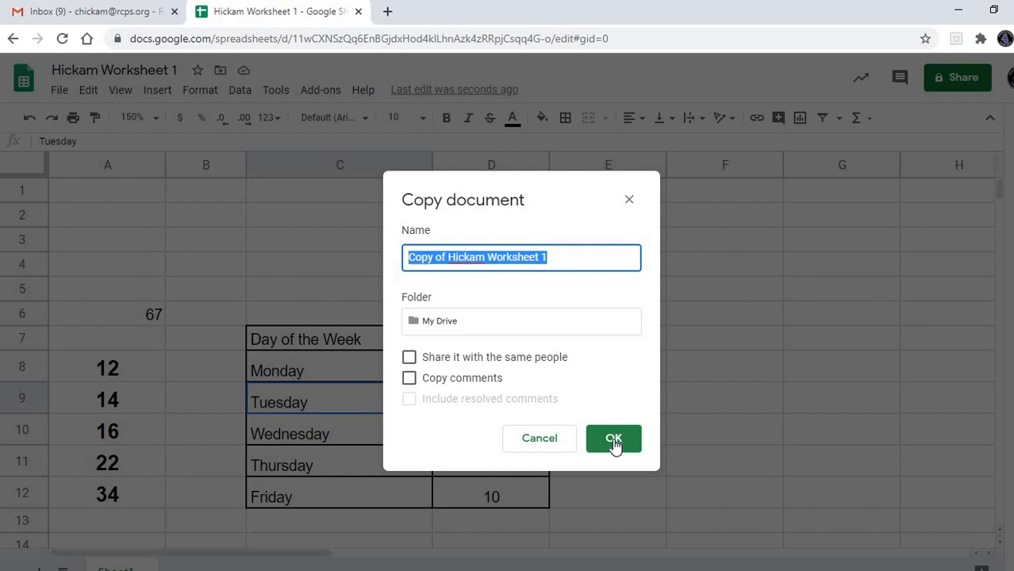
click(613, 438)
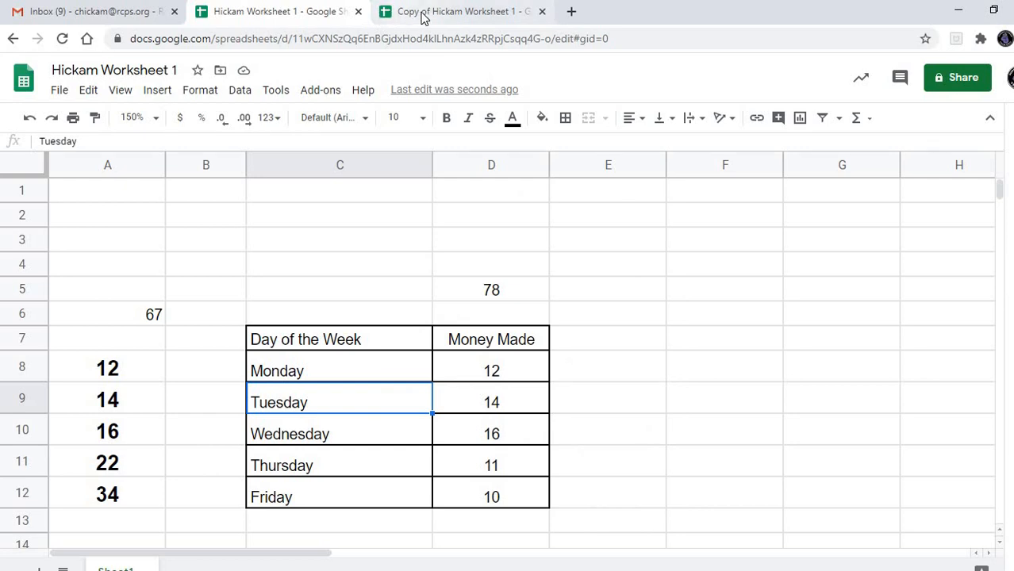
- Switch to the 'Copy of Hickam Worksheet 1' browser tab to view the duplicate
click(460, 11)
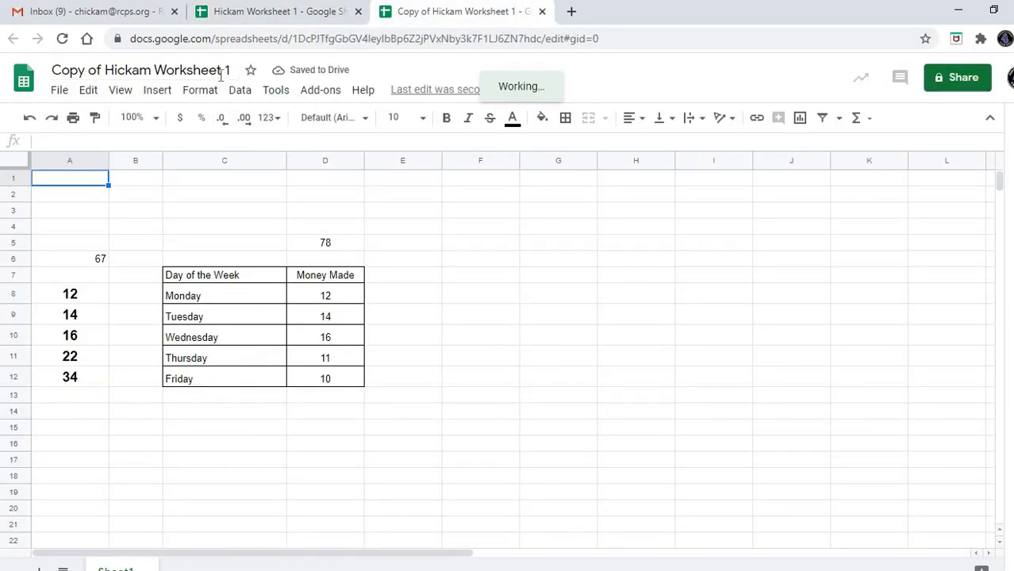
mouse_move(212, 273)
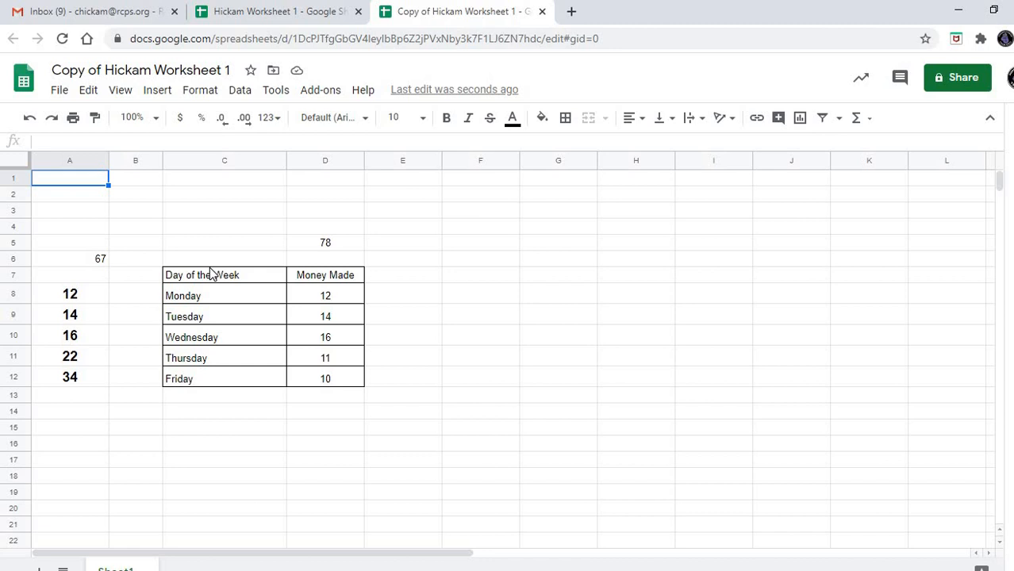
mouse_move(268, 135)
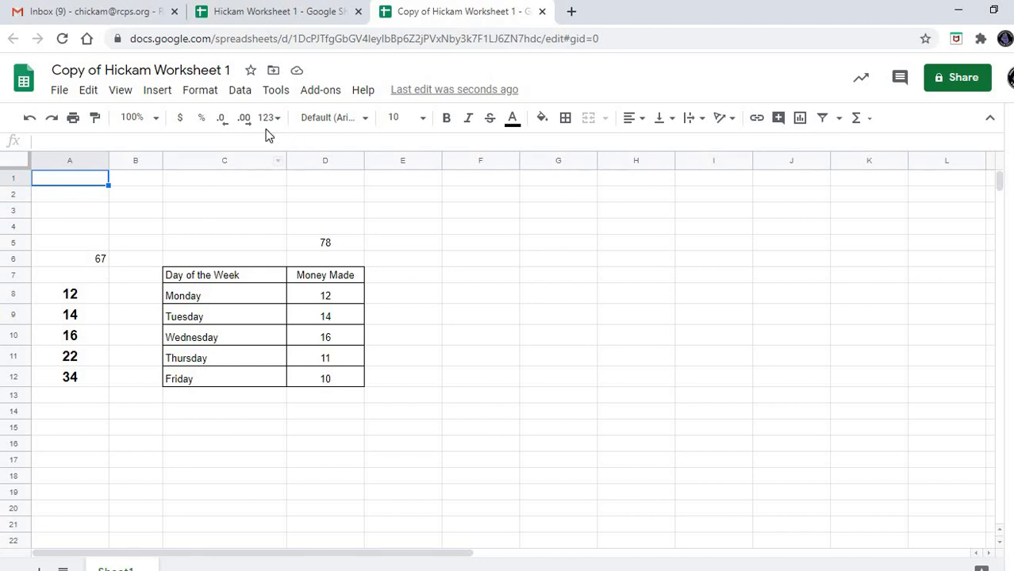
mouse_move(489, 118)
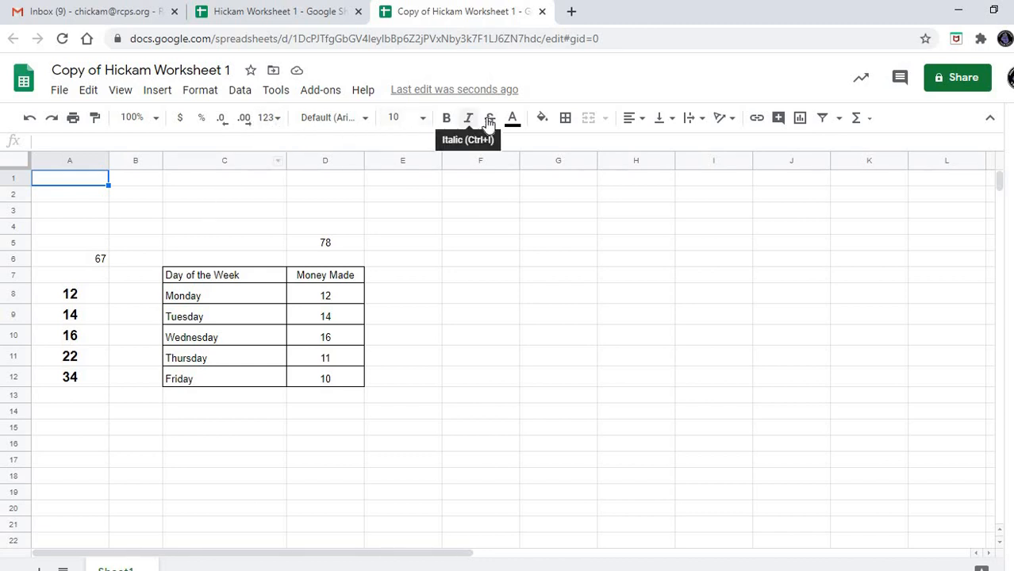
mouse_move(419, 117)
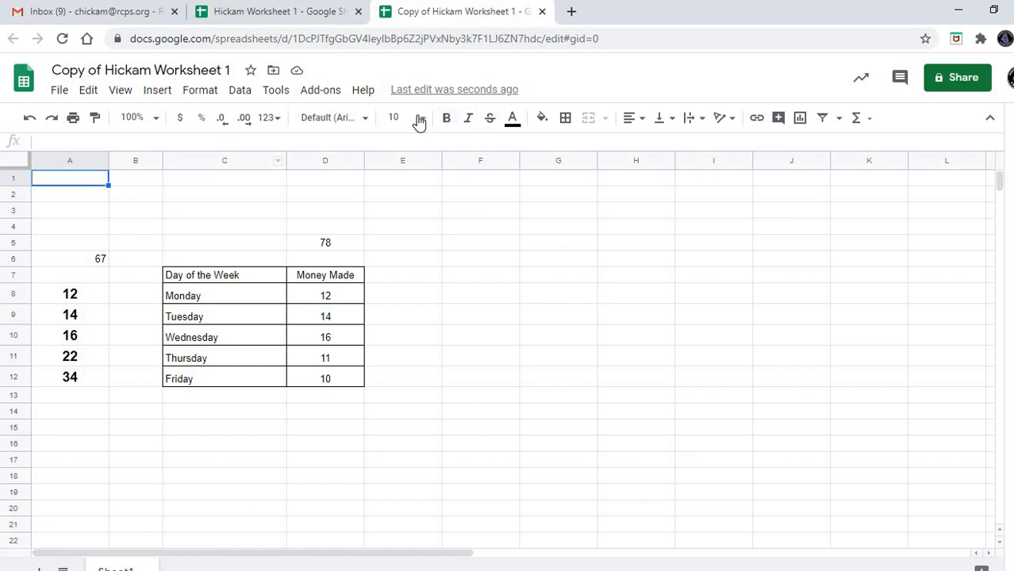
mouse_move(213, 243)
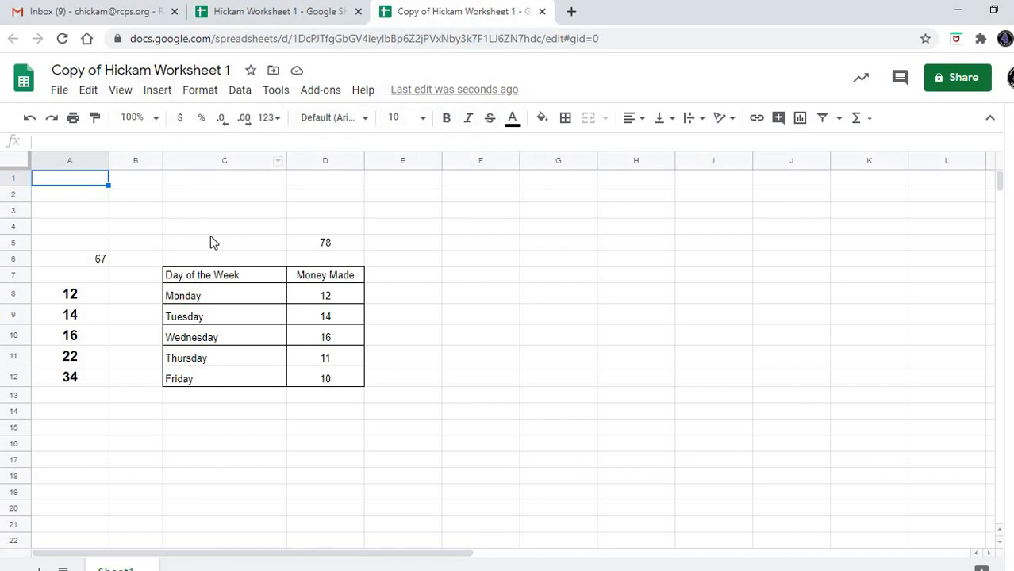
mouse_move(223, 276)
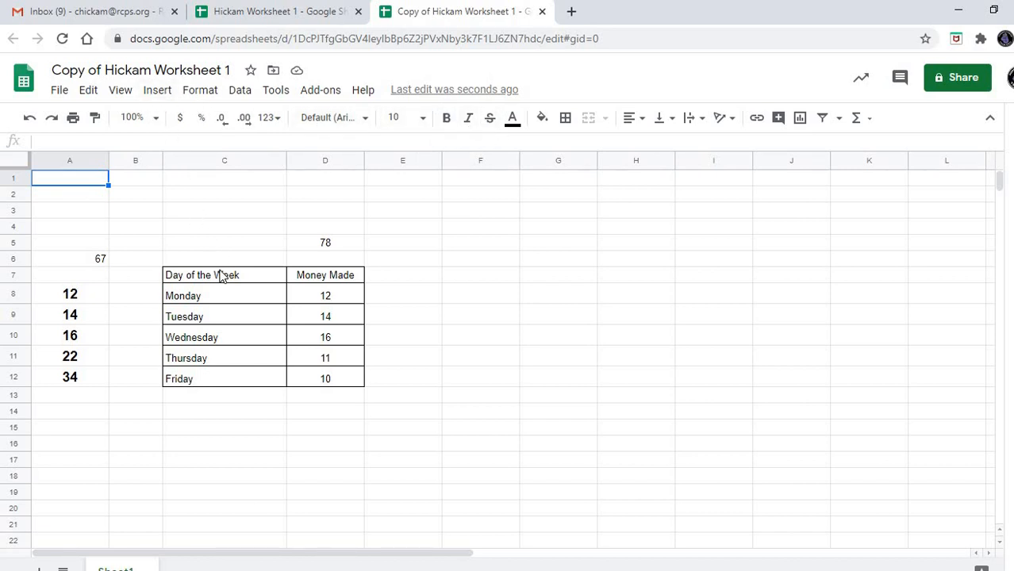
mouse_move(225, 255)
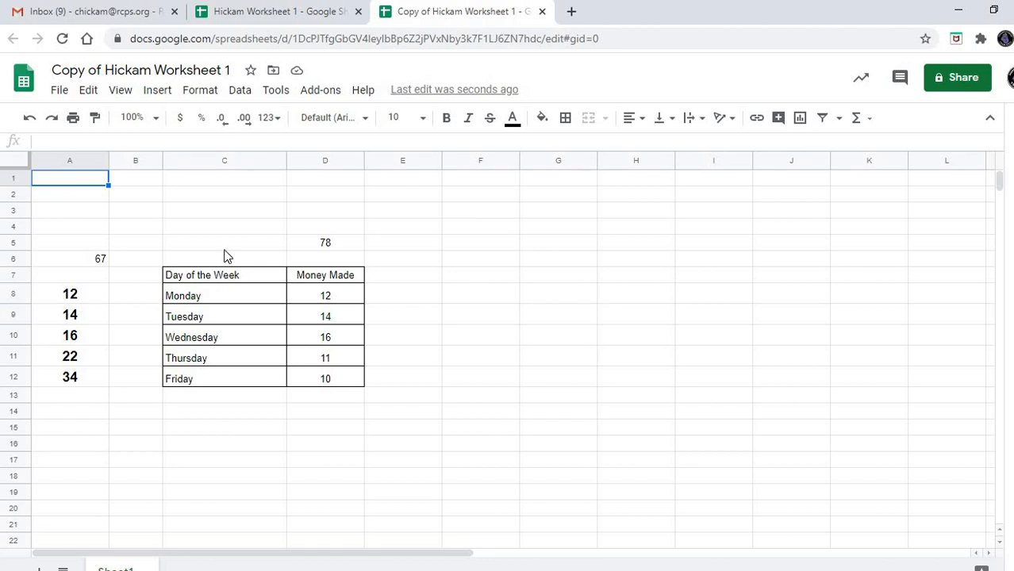